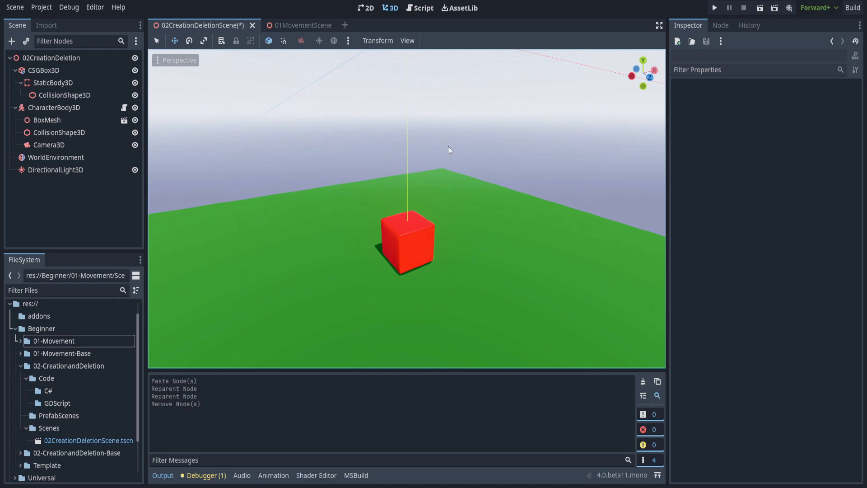
pyautogui.moveTo(253, 178)
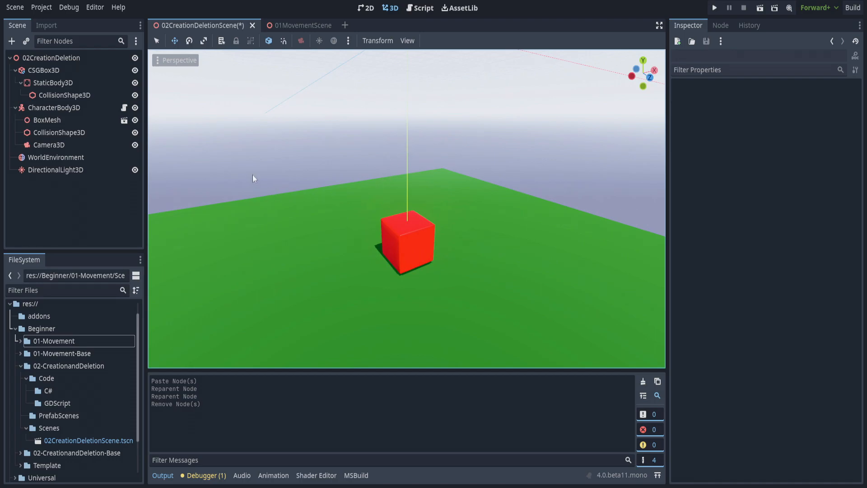
# Step: Set 02CreationDeletionScene.tscn as the Main Scene in Project Settings and run the game
pyautogui.click(288, 26)
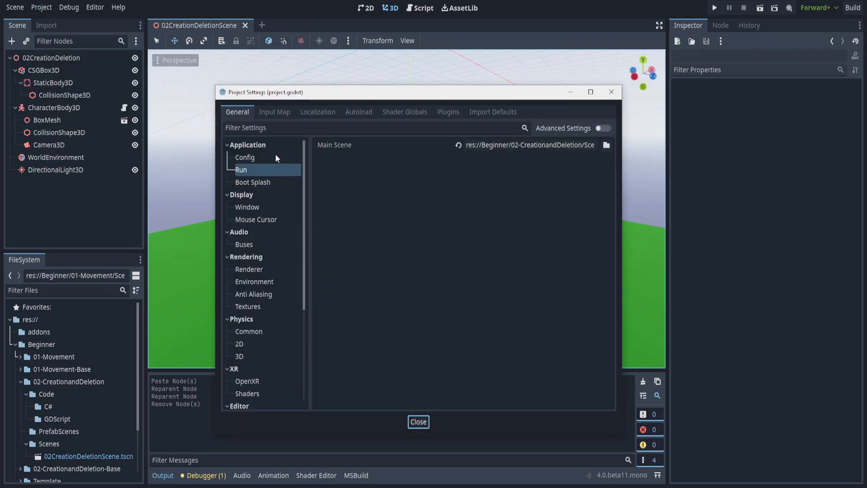
pyautogui.click(605, 145)
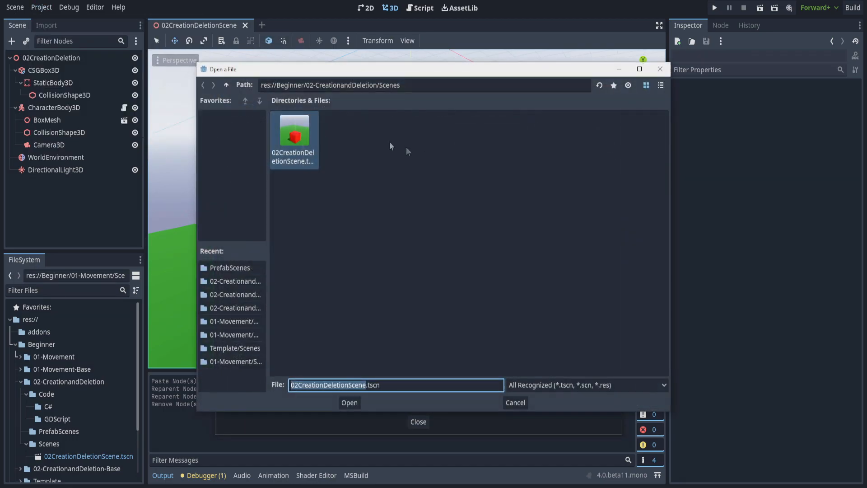
pyautogui.click(226, 85)
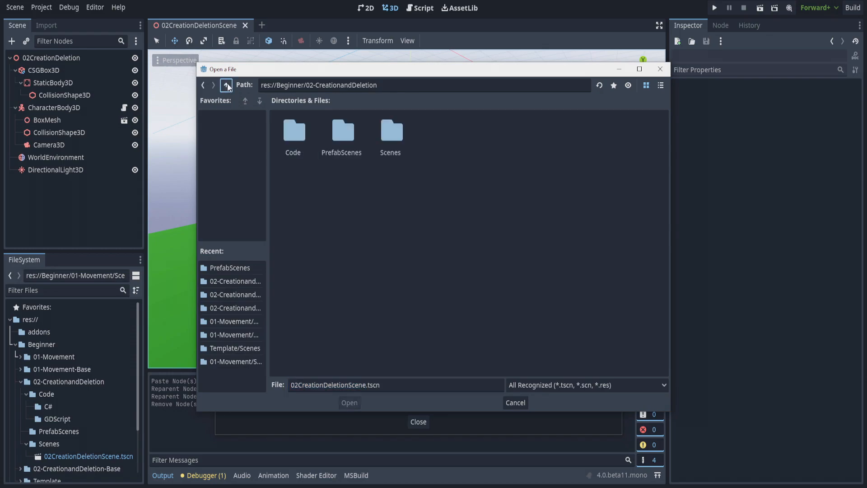
pyautogui.click(349, 402)
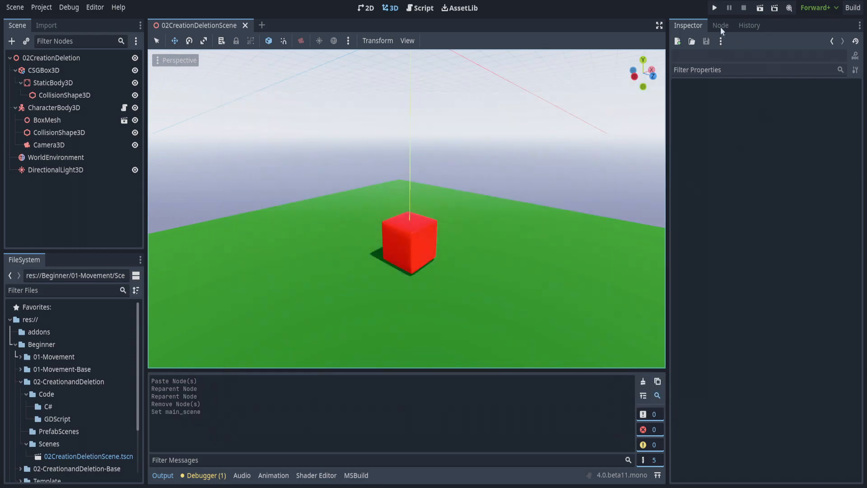
pyautogui.click(714, 7)
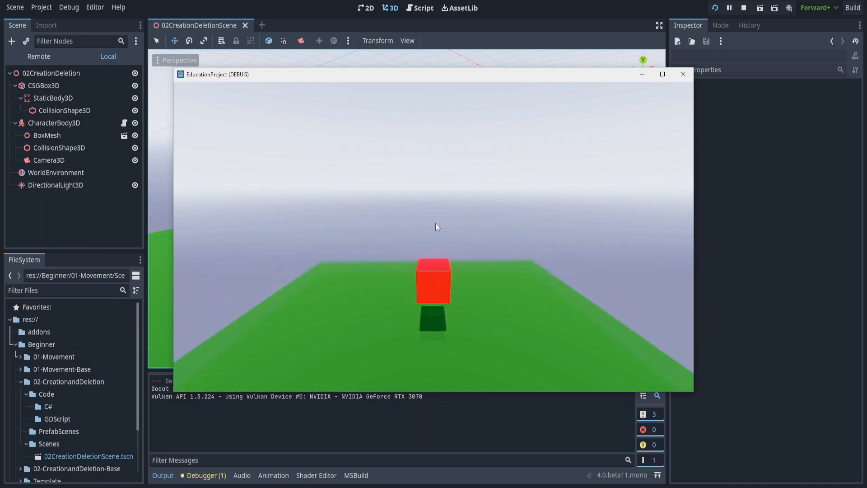
# Step: Stop the game and create an inherited scene from BoxScene.tscn, selecting its Cube
pyautogui.click(744, 7)
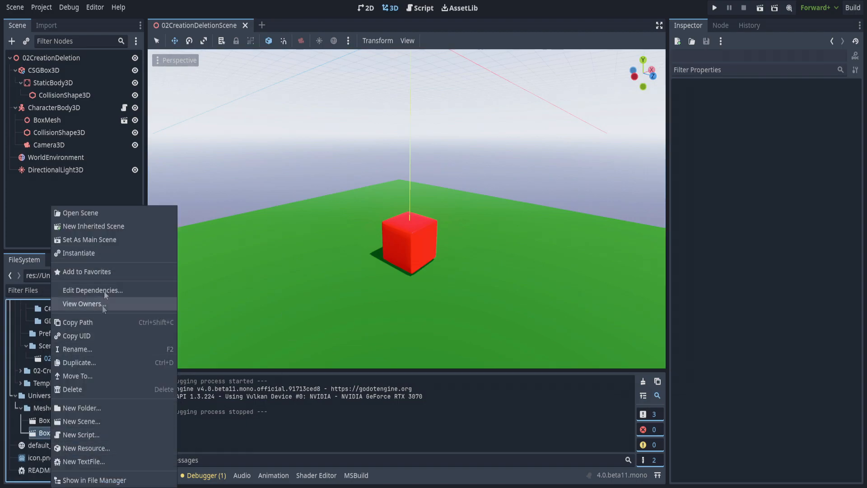
pyautogui.moveTo(137, 234)
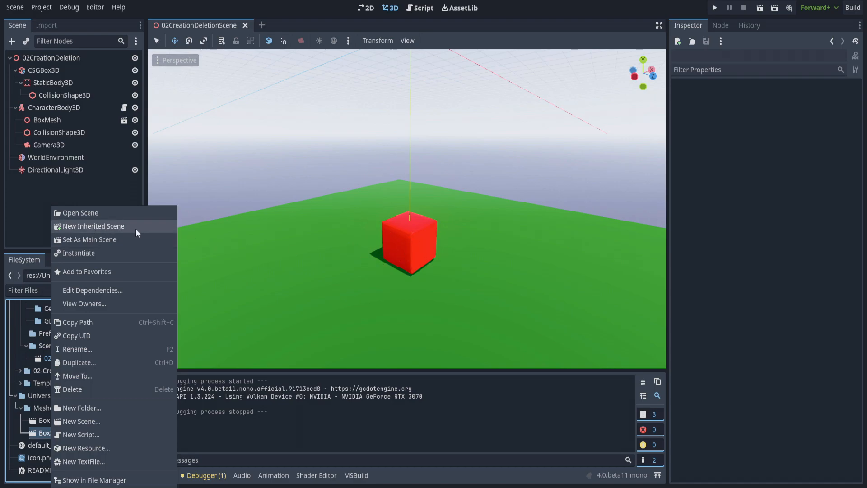
pyautogui.click(93, 226)
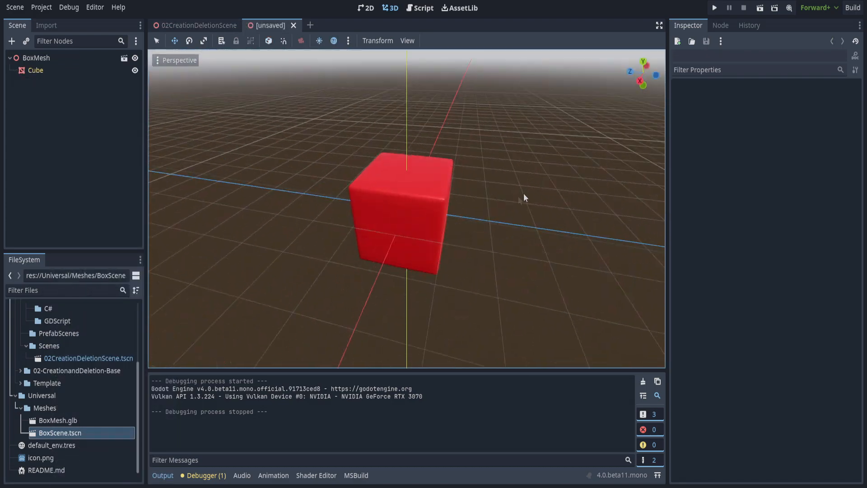
pyautogui.click(35, 69)
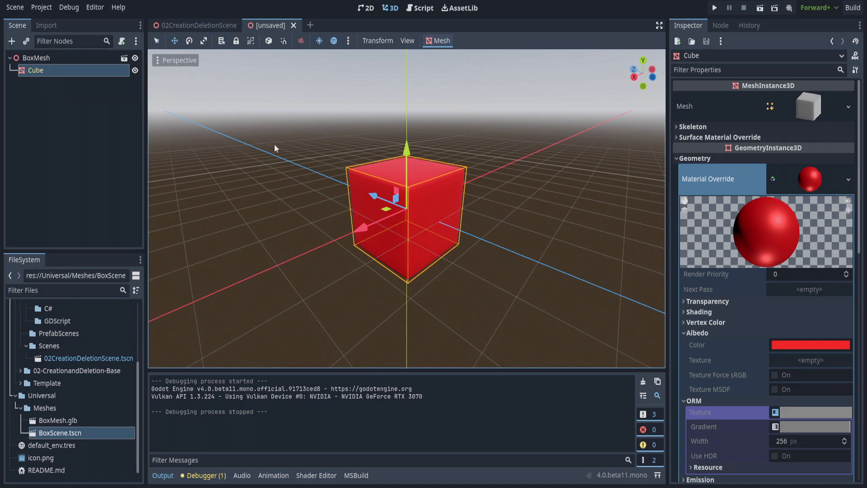
# Step: Make the cube's material unique, colour its albedo green, and save as SpawnedNode.tscn
pyautogui.click(848, 179)
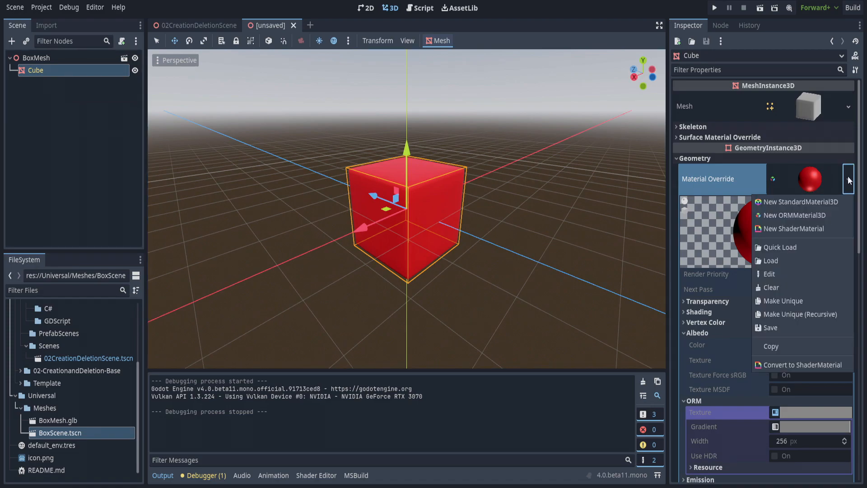
pyautogui.moveTo(795, 318)
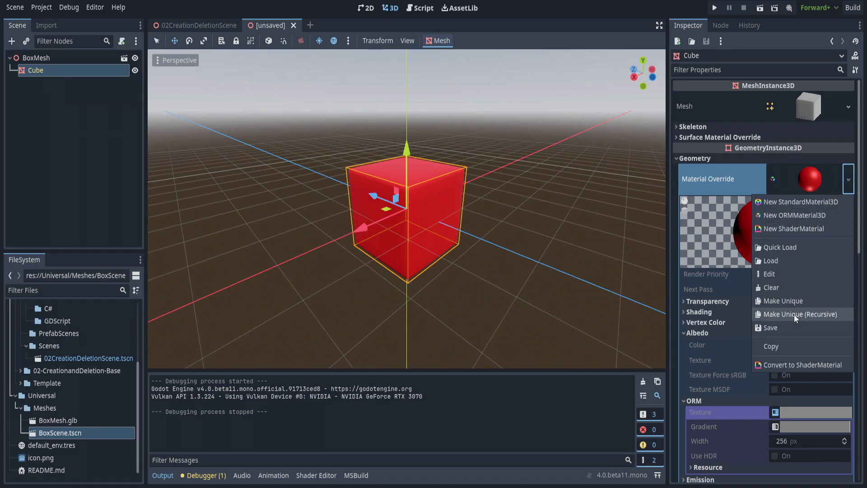
pyautogui.click(783, 300)
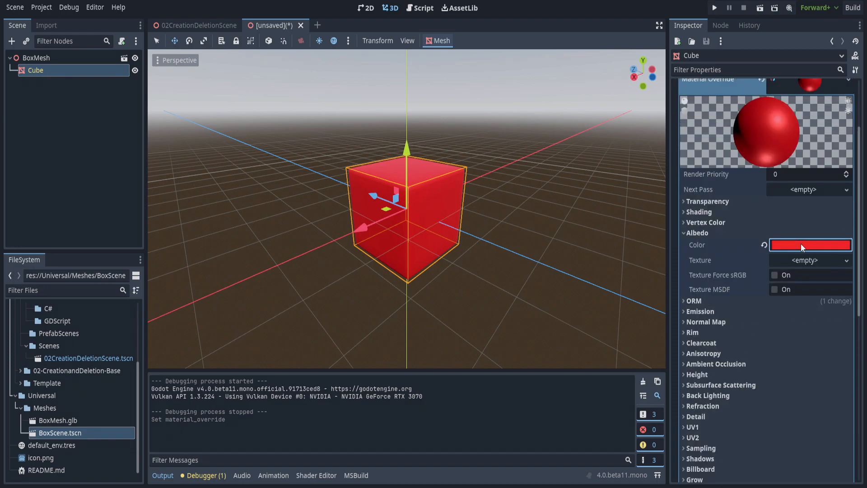
pyautogui.click(810, 244)
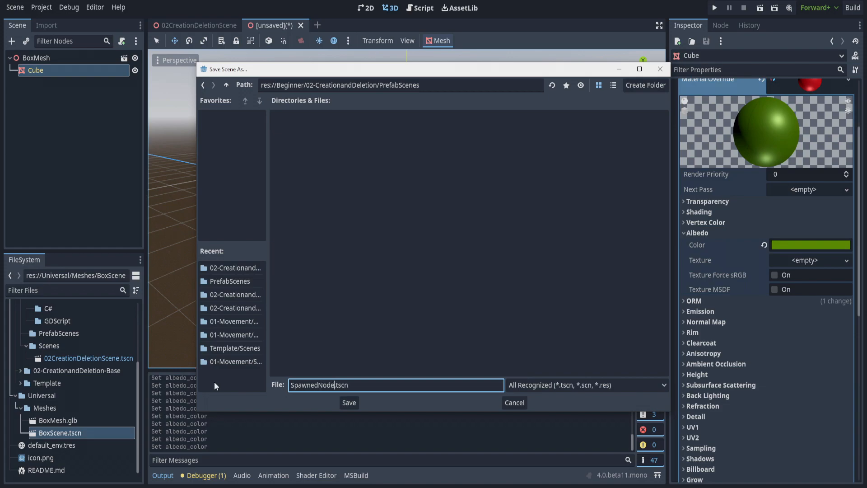
pyautogui.click(349, 402)
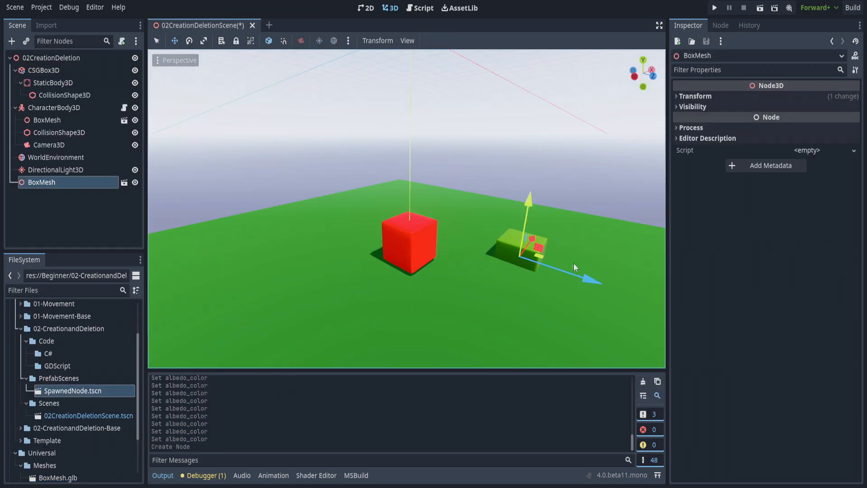
# Step: Add a plain Node child named Spawner under CharacterBody3D
pyautogui.click(56, 107)
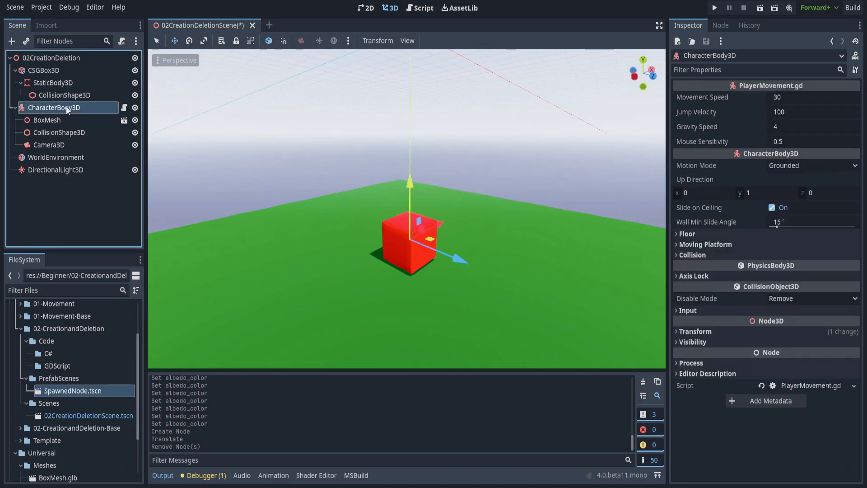
pyautogui.rightClick(54, 107)
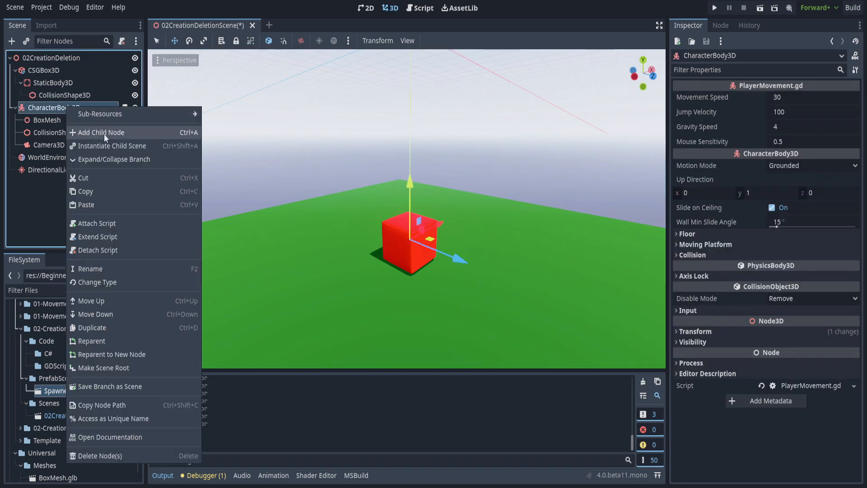
pyautogui.click(101, 132)
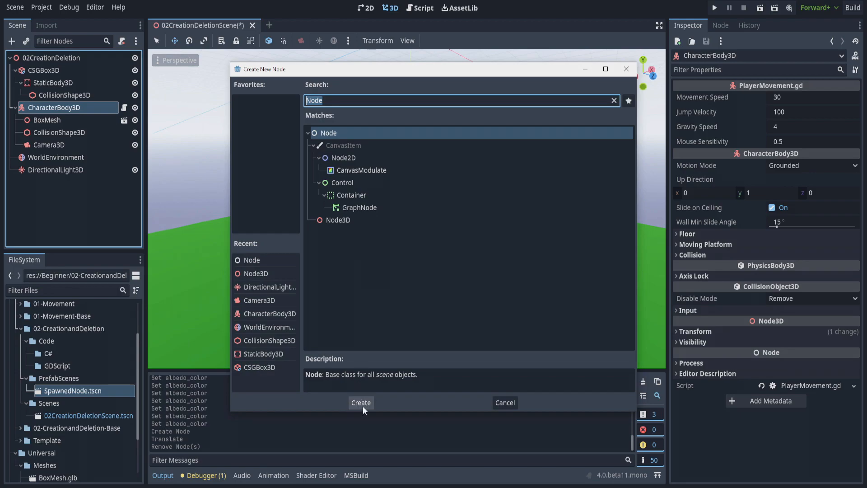
pyautogui.click(360, 403)
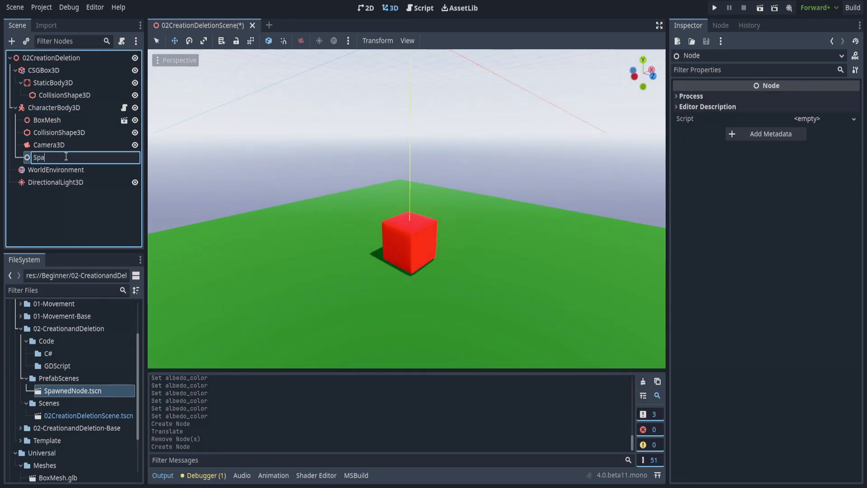
# Step: Add a Node3D SpawnLocation child moved forward in front of the character, then select the C# folder
pyautogui.rightClick(55, 107)
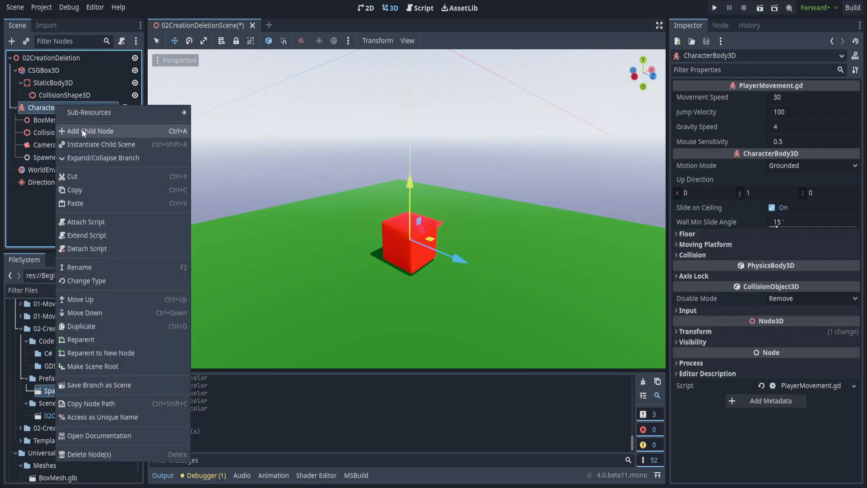
pyautogui.click(89, 130)
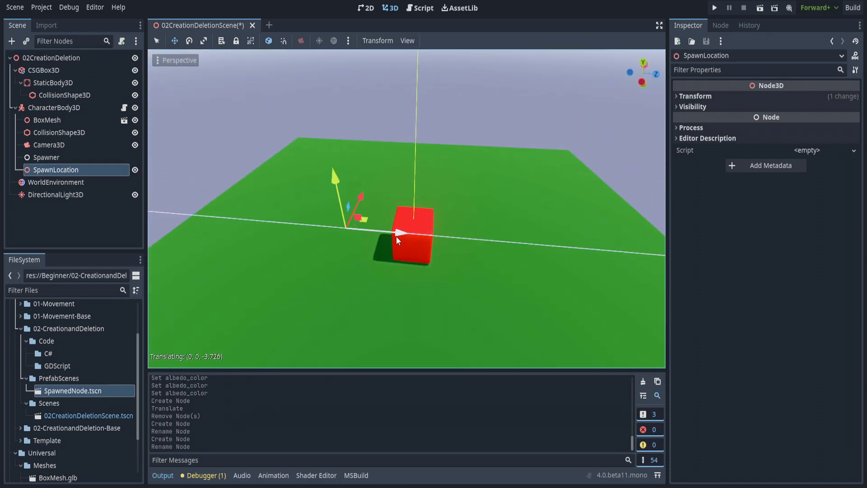
pyautogui.click(46, 157)
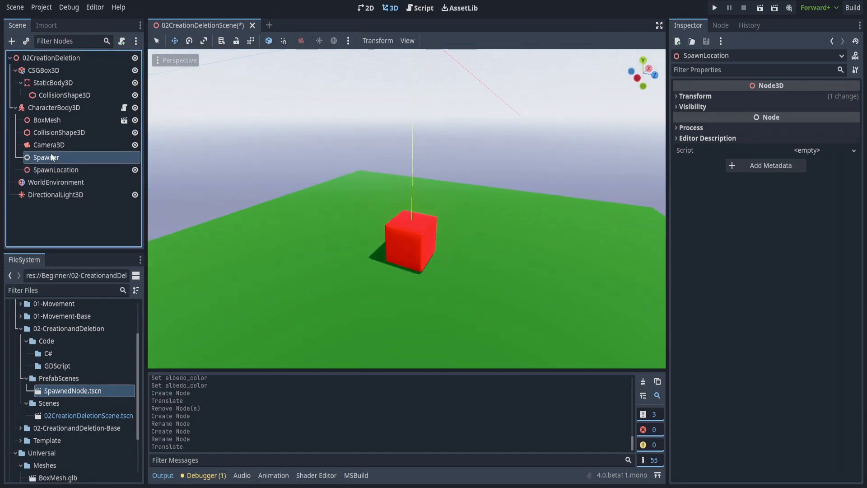
pyautogui.click(46, 157)
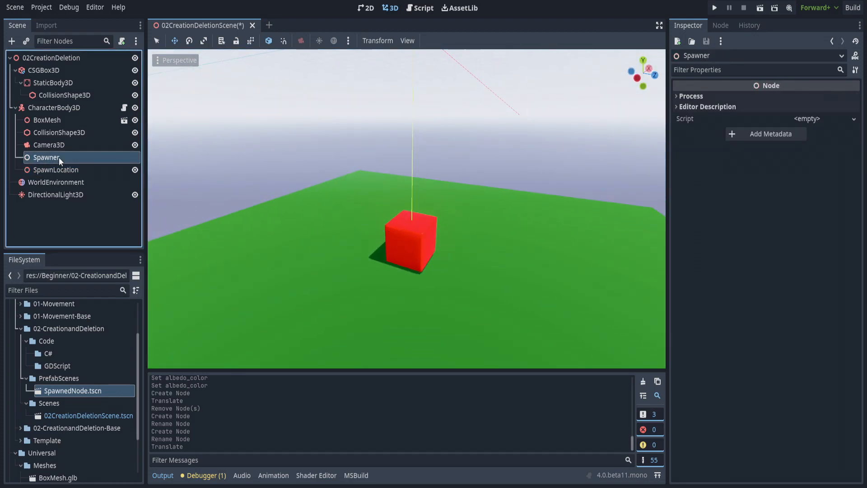
pyautogui.moveTo(86, 310)
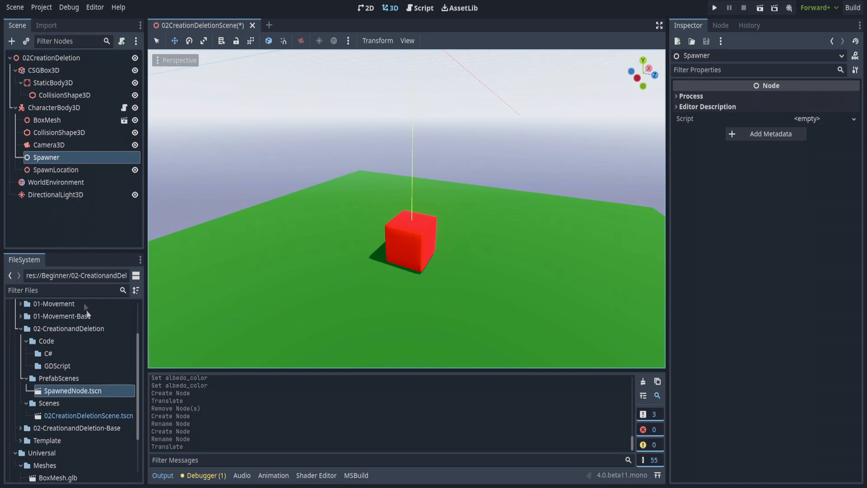
pyautogui.moveTo(49, 358)
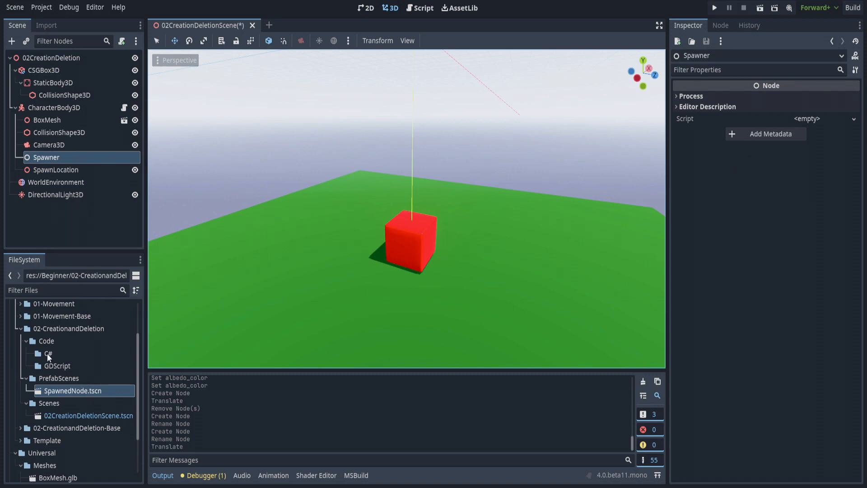
pyautogui.click(49, 353)
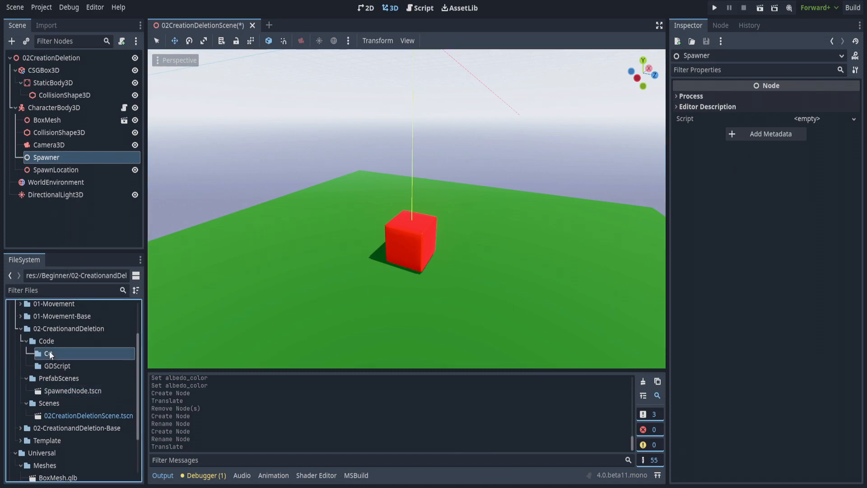
# Step: Create a C# Spawner.cs script in the C# folder for the Spawner node
pyautogui.rightClick(46, 354)
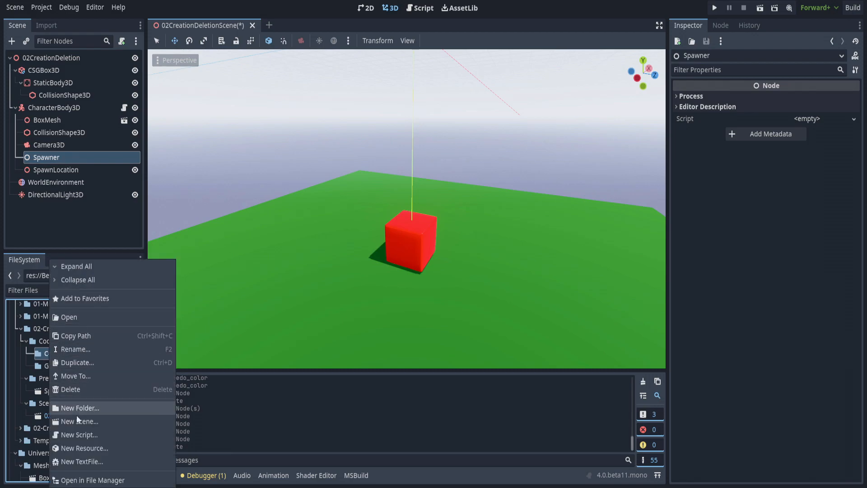
pyautogui.click(79, 435)
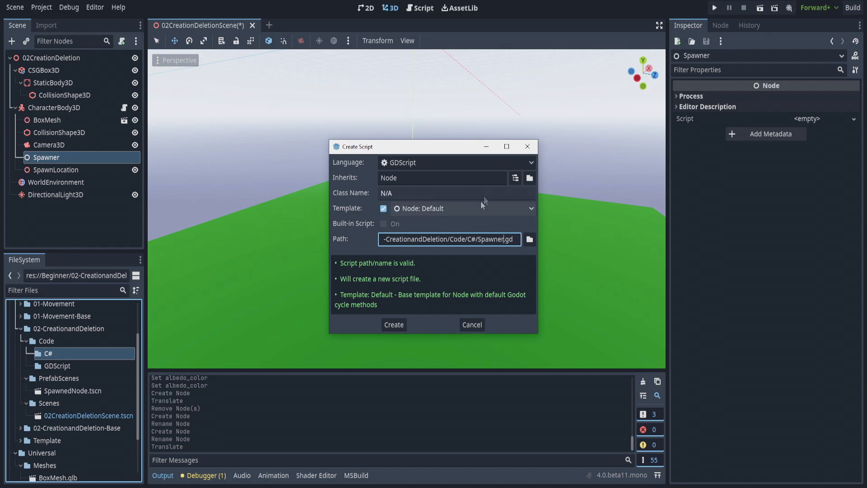
pyautogui.click(454, 162)
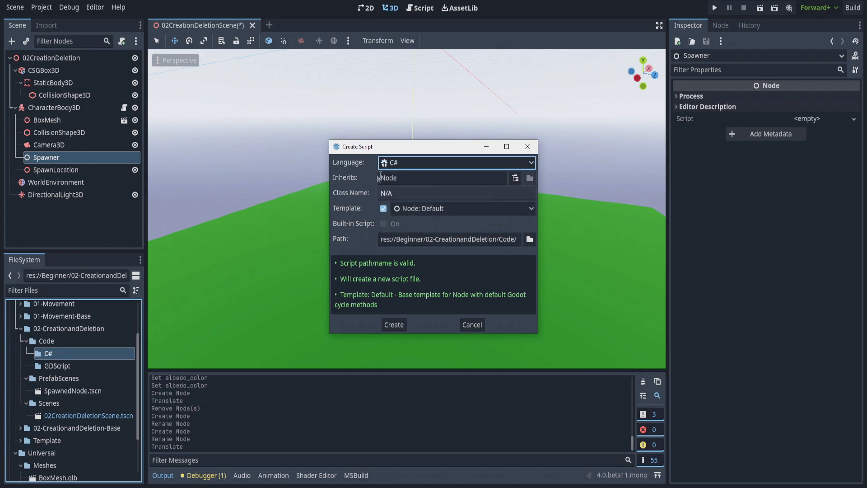
# Step: Create a matching Spawner.gd script in the GDScript folder
pyautogui.rightClick(55, 378)
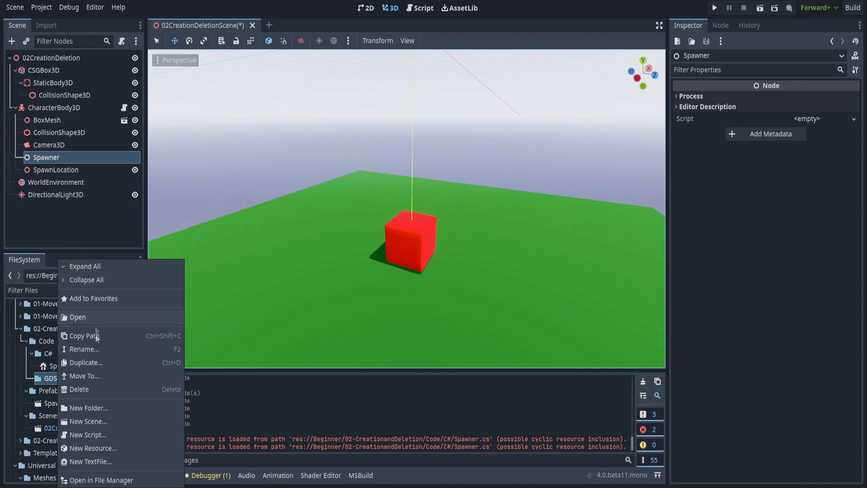
pyautogui.click(88, 434)
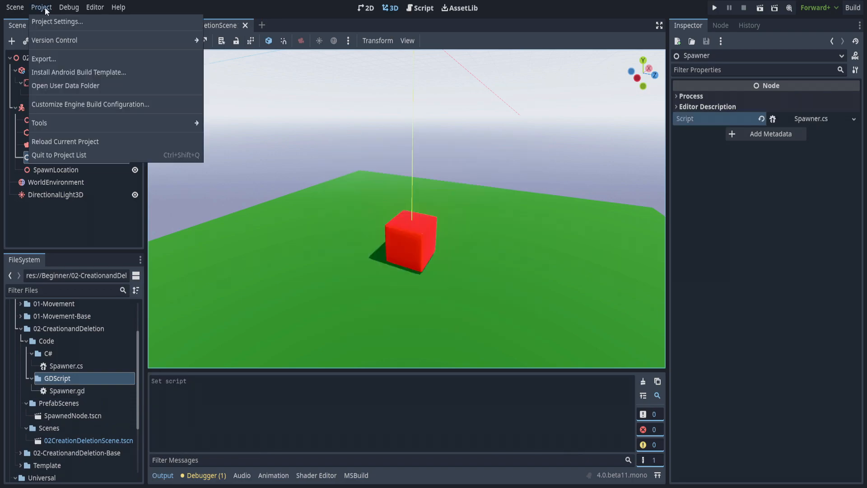
# Step: Add Input Map actions mouse_left_click and mouse_right_click bound to left and right mouse buttons
pyautogui.click(56, 21)
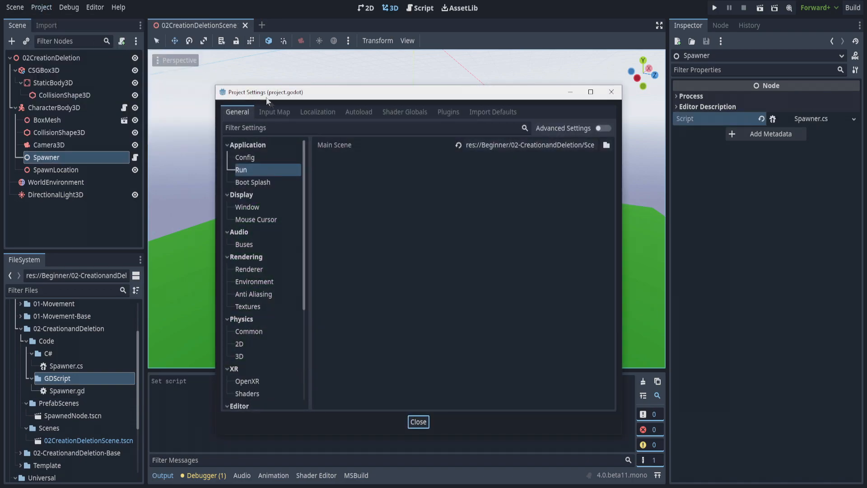
pyautogui.click(274, 112)
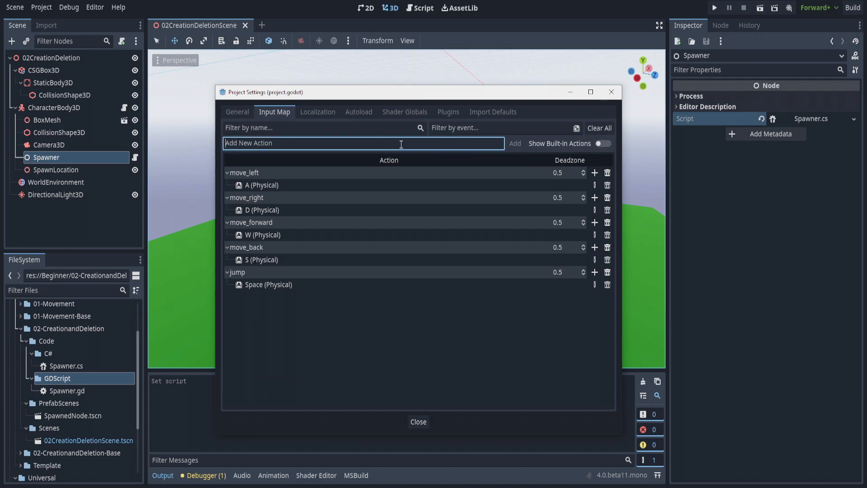
pyautogui.write('mouse_l')
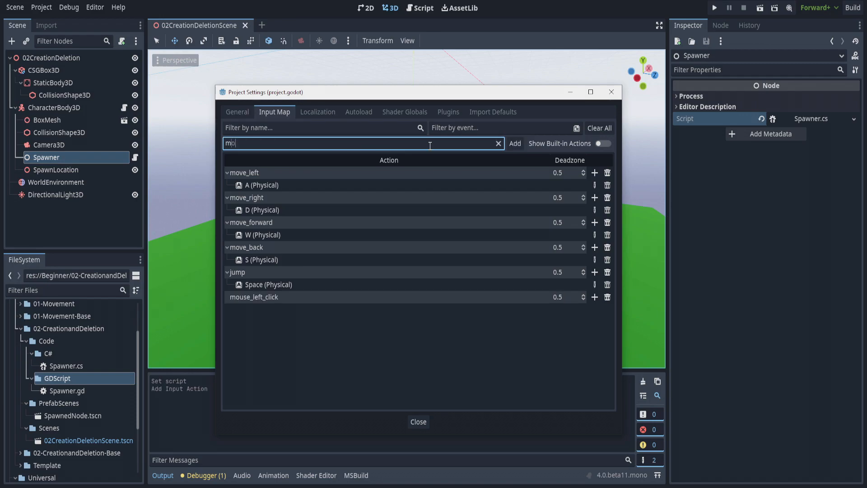
pyautogui.write('mouse_right_c')
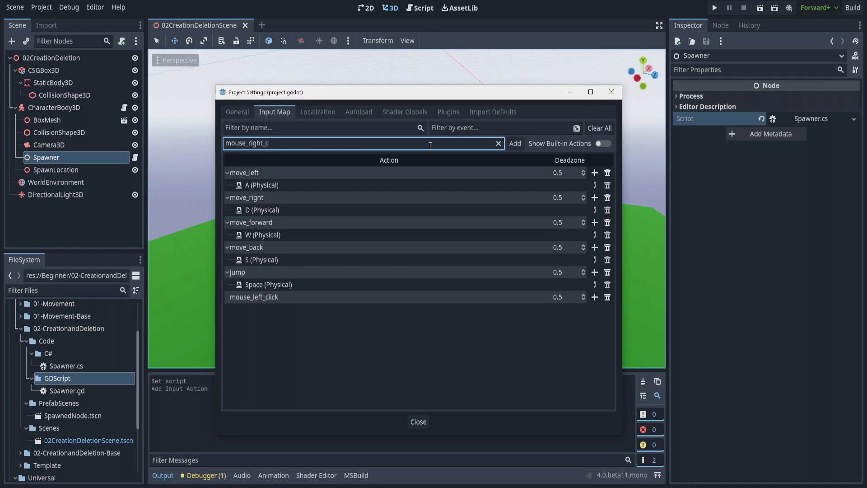
pyautogui.click(514, 143)
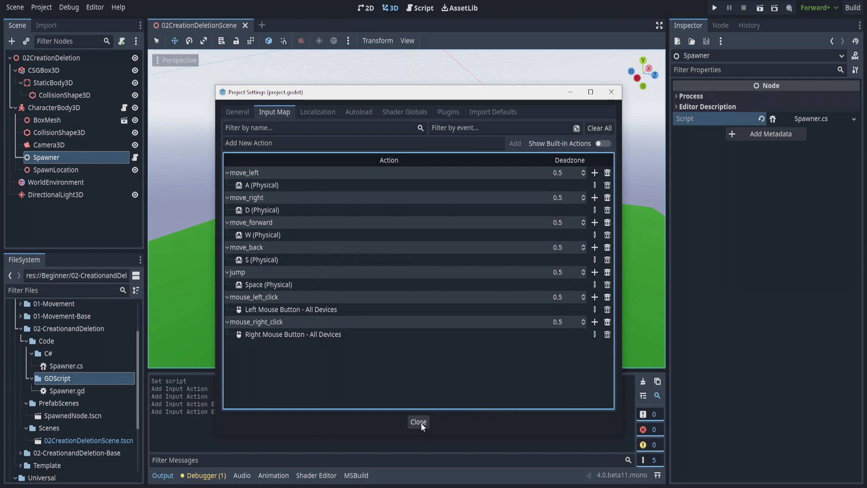
pyautogui.click(419, 422)
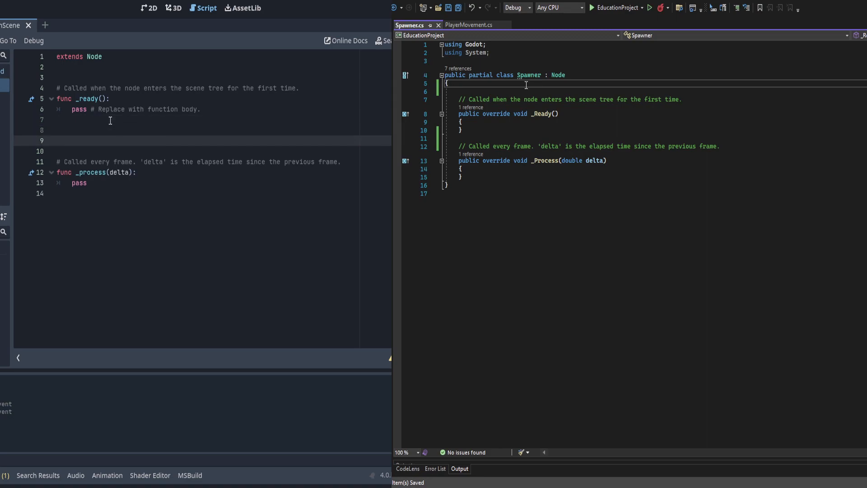
pyautogui.write('func')
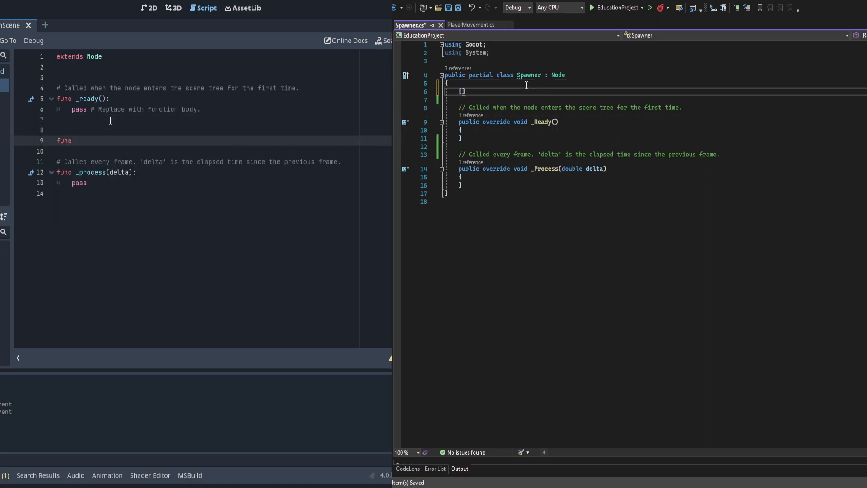
pyautogui.write('_input(event):')
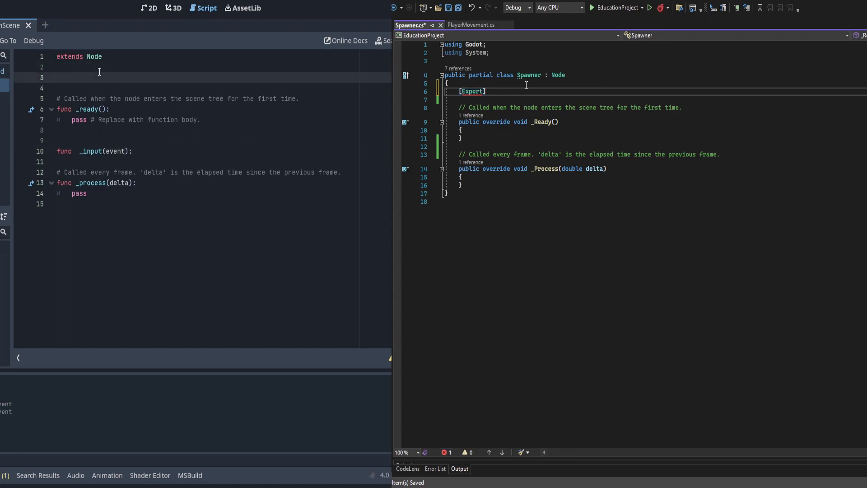
pyautogui.write('@export var SpawnLocation')
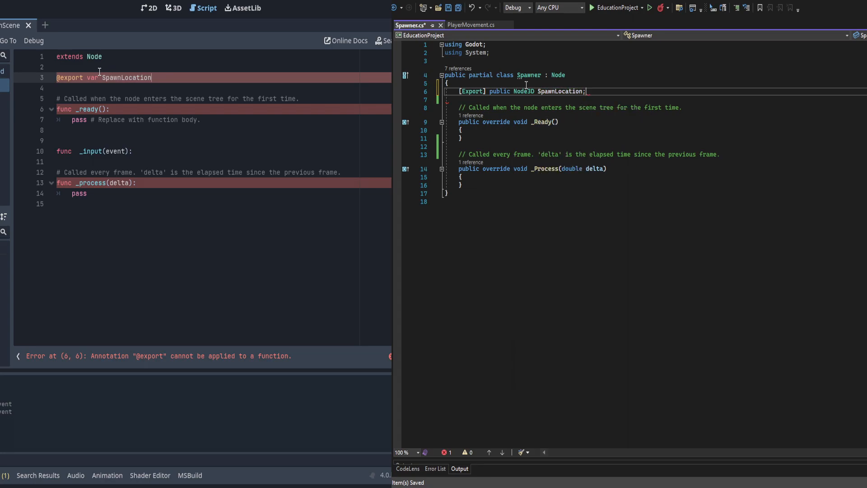
pyautogui.write(': Node3D;')
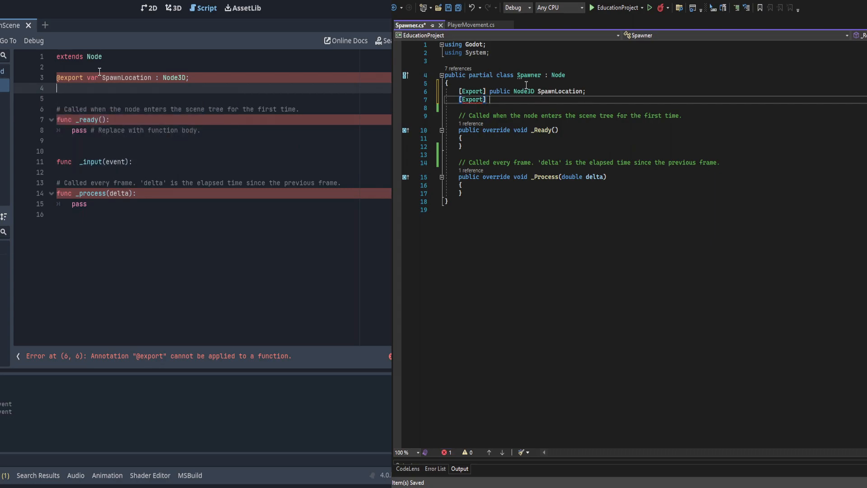
pyautogui.write('@export var NodeToSpawn : PackedScene;')
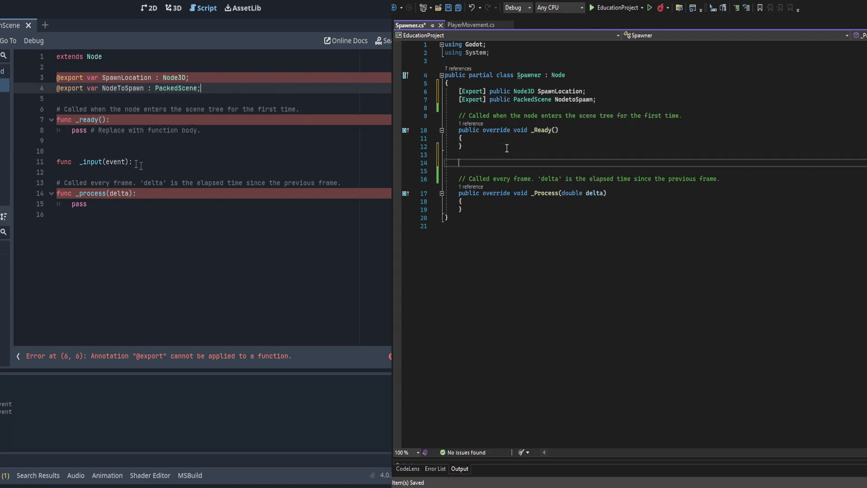
# Step: Override _Input in C# and check Input.IsActionPressed("mouse_left_click")
pyautogui.write('override v')
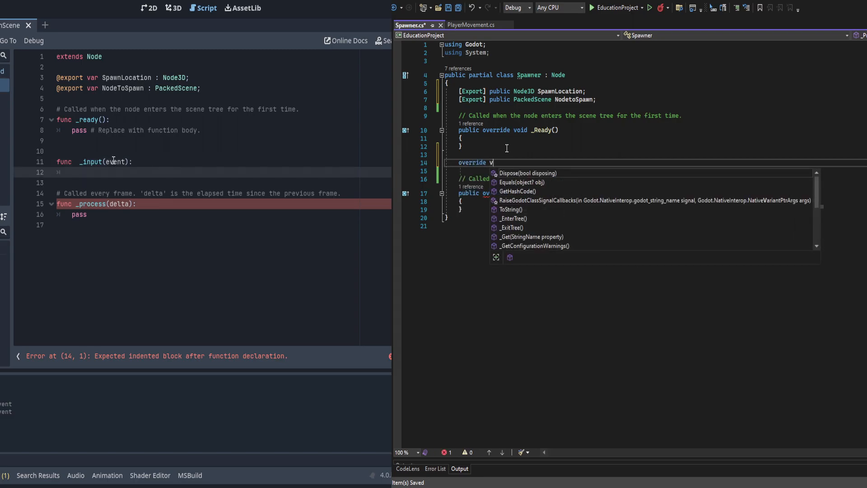
pyautogui.write('_Input(InputEvent @event')
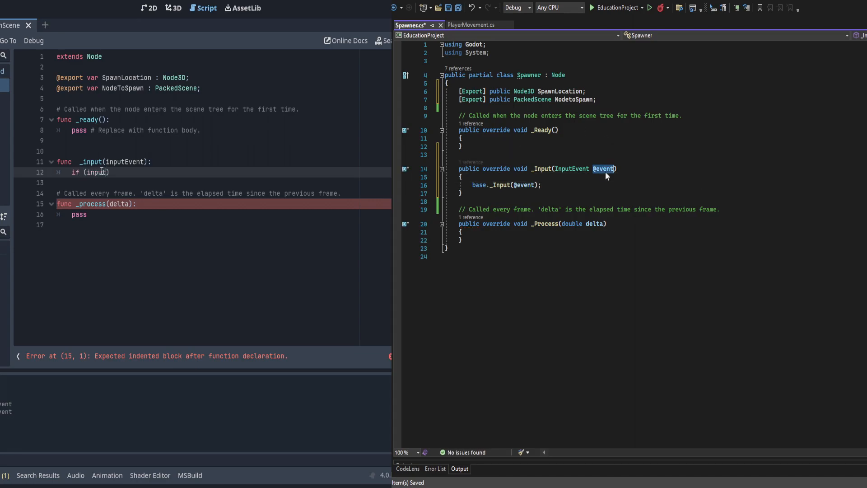
pyautogui.write('Event.isa')
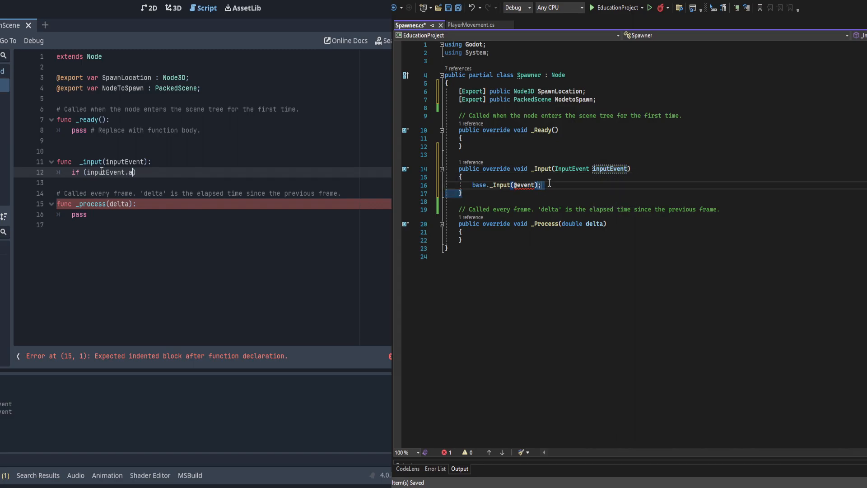
pyautogui.moveTo(480, 186)
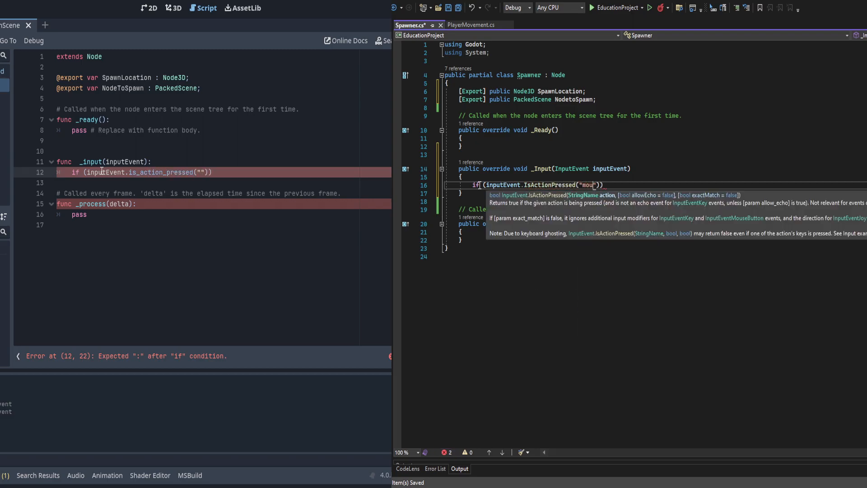
pyautogui.write('se_left_click')
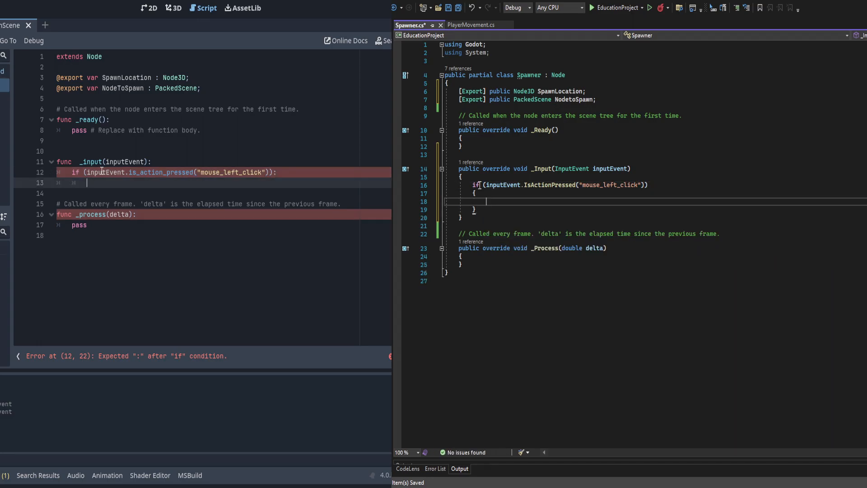
# Step: Instantiate NodeToSpawn as a Node3D into var spawnedNode in both handlers
pyautogui.write('var')
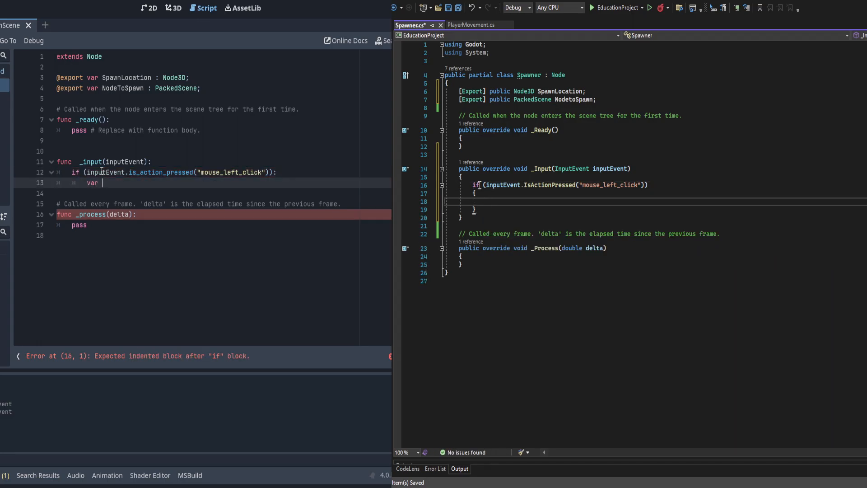
pyautogui.write('spawnedNode = NodeToSpawn')
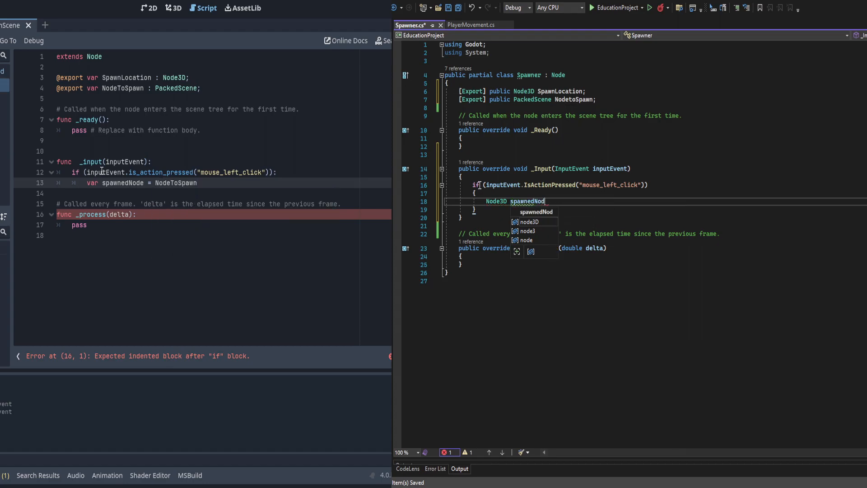
pyautogui.write('.instantiate()')
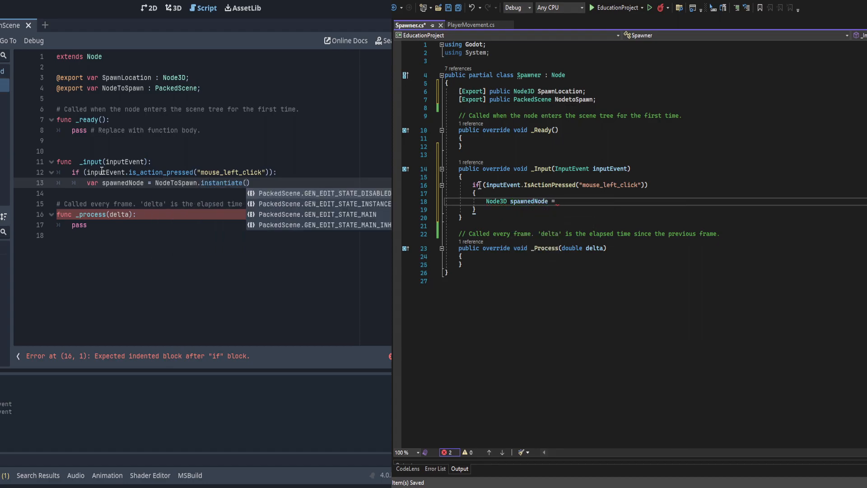
pyautogui.write('nodetoSpawn.Instantiate')
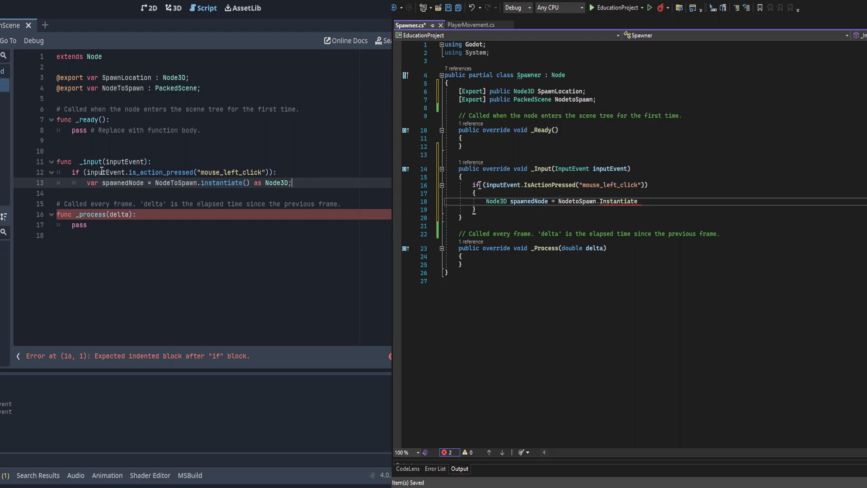
pyautogui.write('gett')
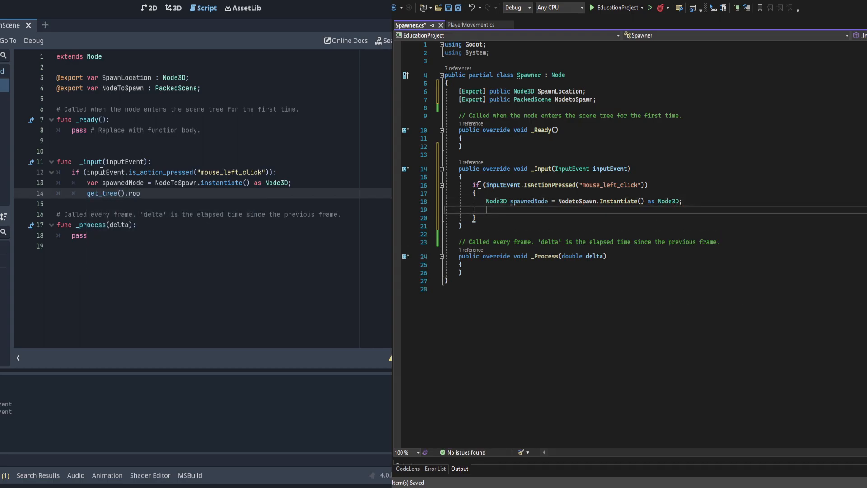
# Step: Add GetTree().Root.AddChild(spawnedNode) in C# and begin spawnedNode.global_position = SpawnLocation in GDScript
pyautogui.write('t.add_child(')
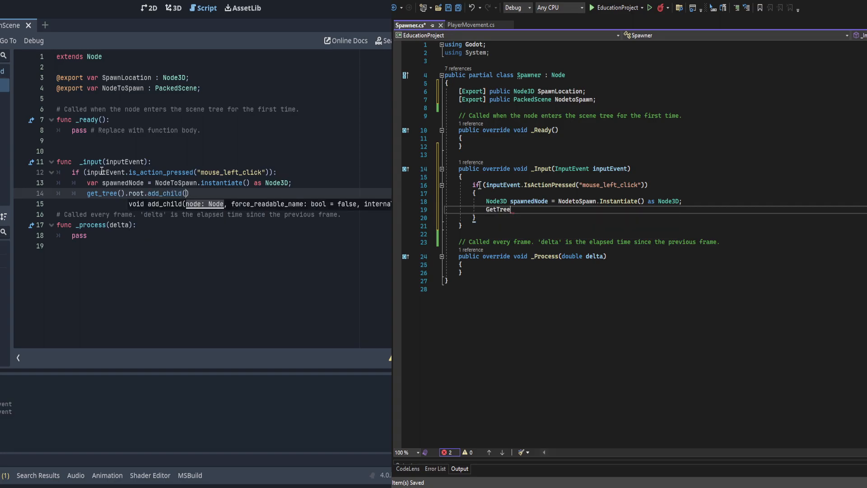
pyautogui.write('.')
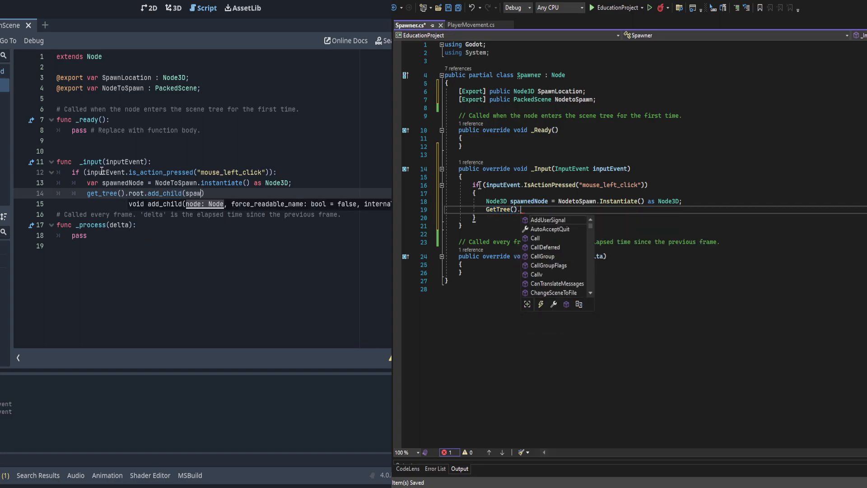
pyautogui.write('Root')
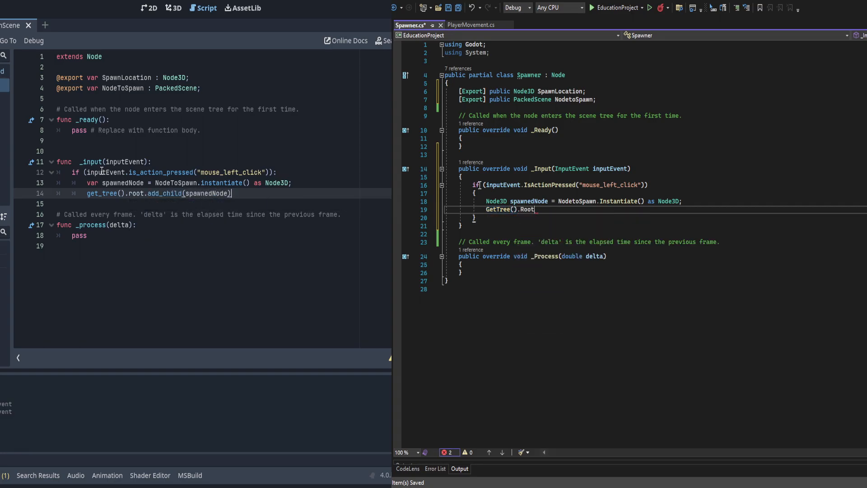
pyautogui.write('.add')
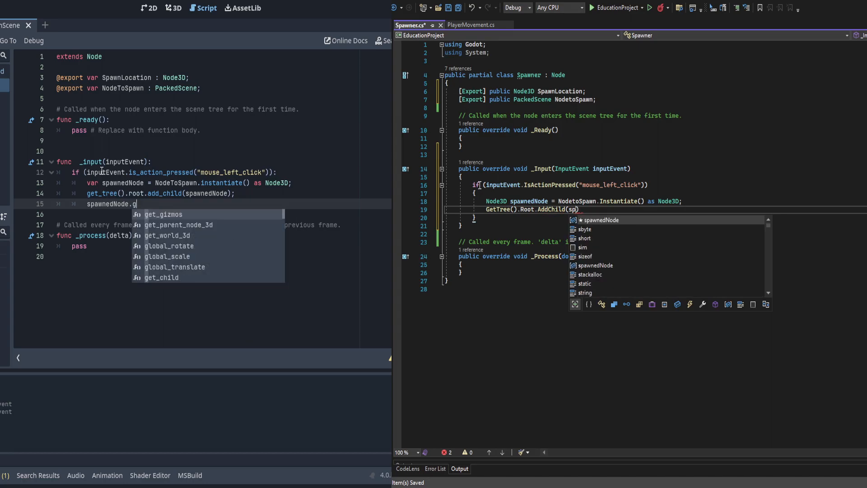
pyautogui.write('lobal_position = SpawnLocation')
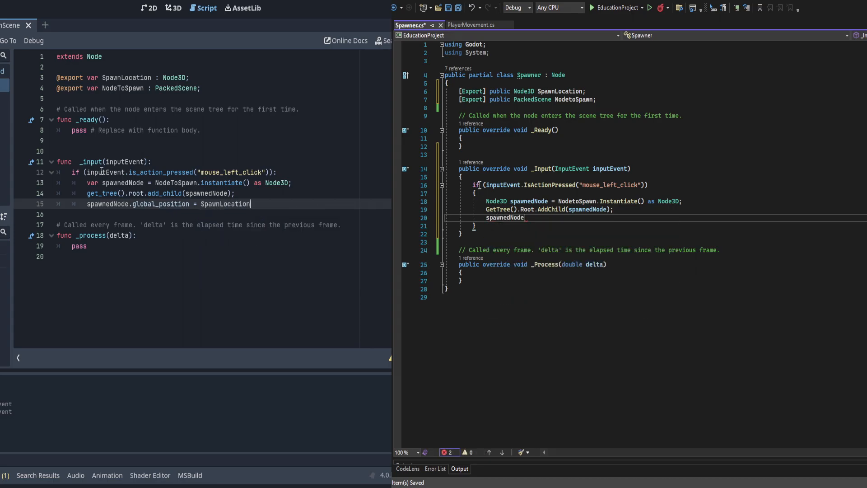
# Step: Complete spawnedNode.global_position = SpawnLocation.global_position in the GDScript Spawner
pyautogui.write('.global_position')
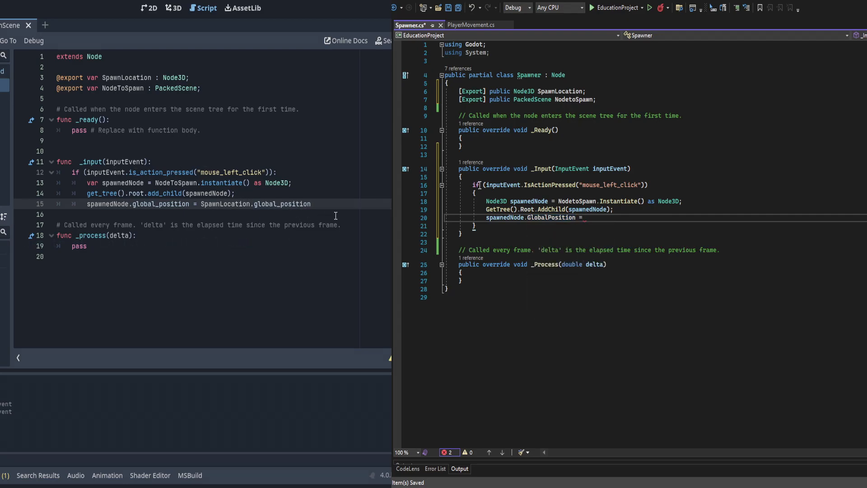
# Step: Assign SpawnLocation's GlobalPosition and GlobalRotation to spawnedNode, save, and return to the 3D editor
pyautogui.write('spawnedNode.global_position = SpawnLocation')
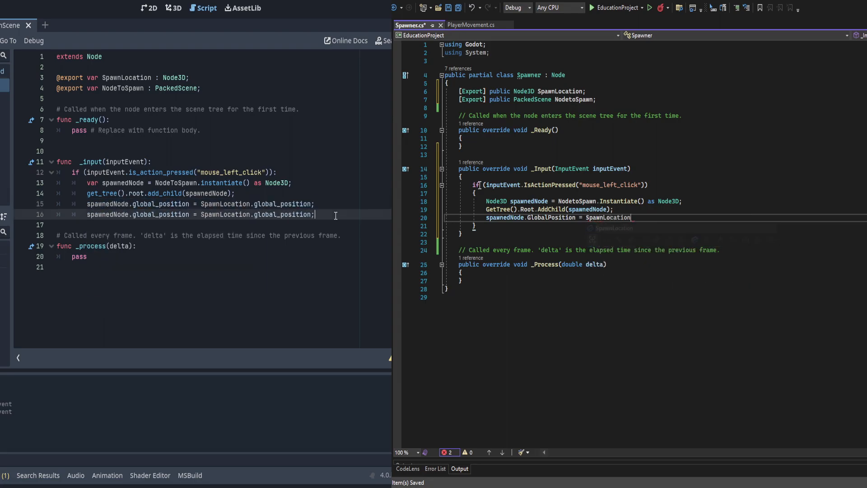
pyautogui.write('.gl')
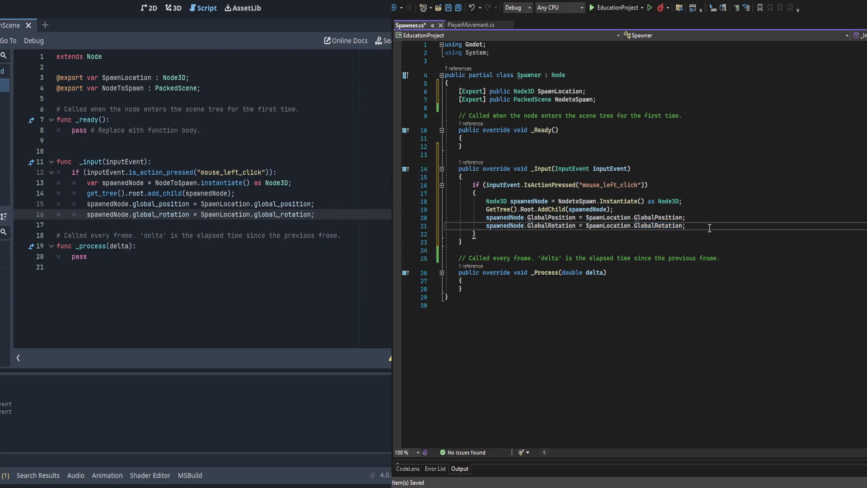
pyautogui.press('enter')
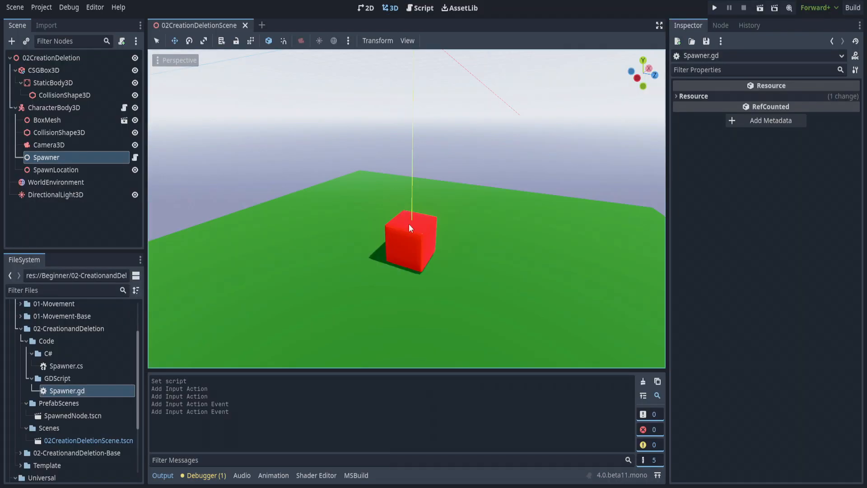
# Step: Select the Spawner node so its exported spawn properties show in the Inspector
pyautogui.click(47, 157)
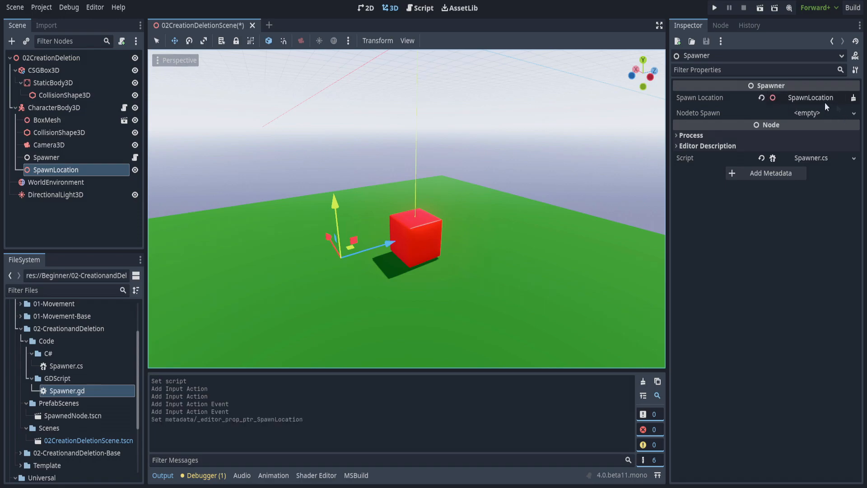
pyautogui.moveTo(811, 113)
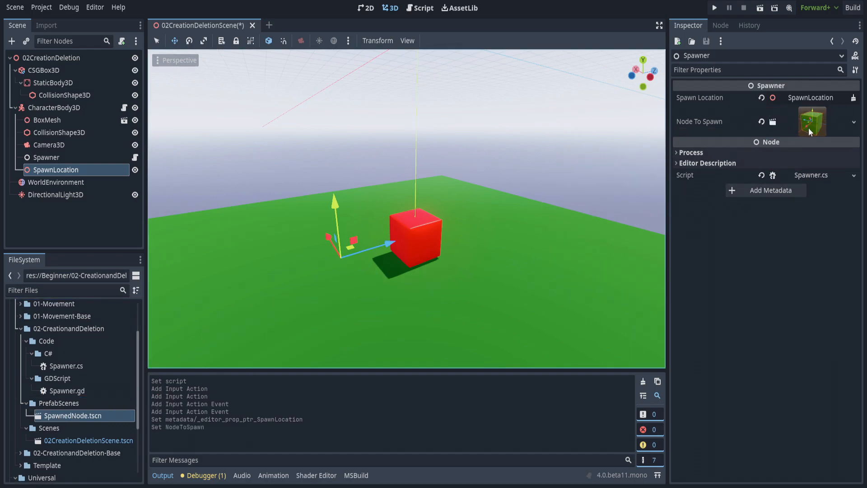
pyautogui.moveTo(791, 110)
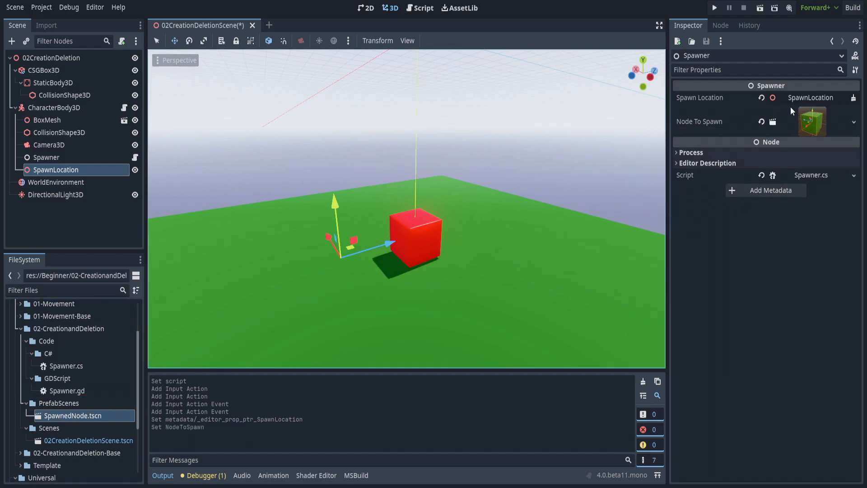
pyautogui.moveTo(255, 127)
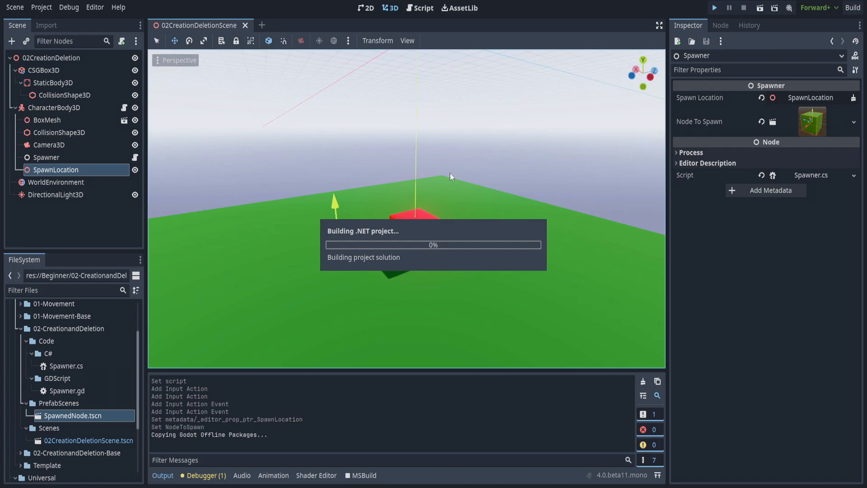
# Step: Close the test run and switch the Spawner's script to the GDScript Spawner.gd
pyautogui.click(714, 8)
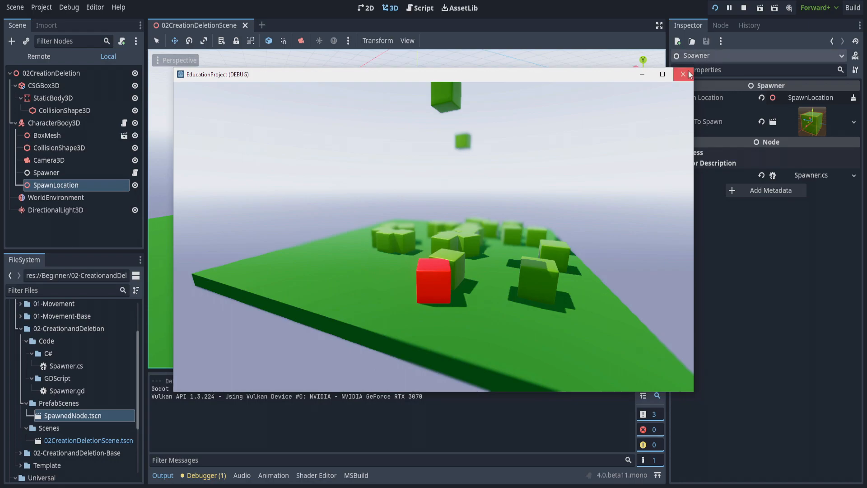
pyautogui.click(854, 175)
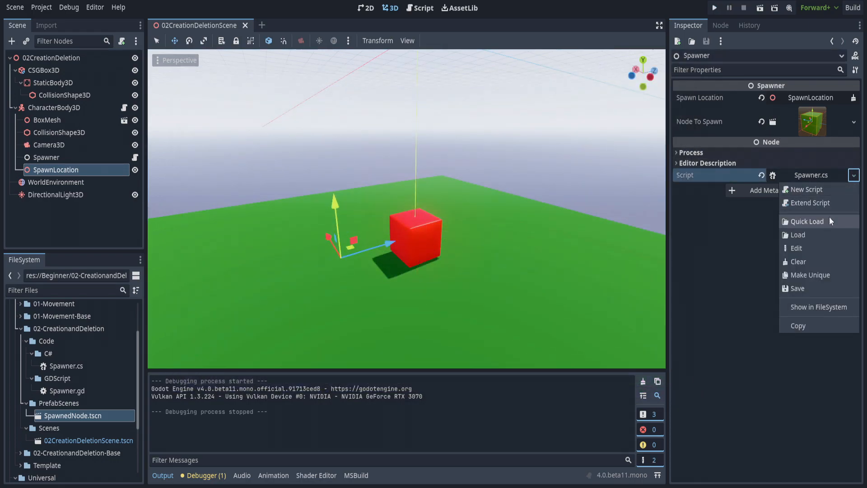
pyautogui.click(807, 221)
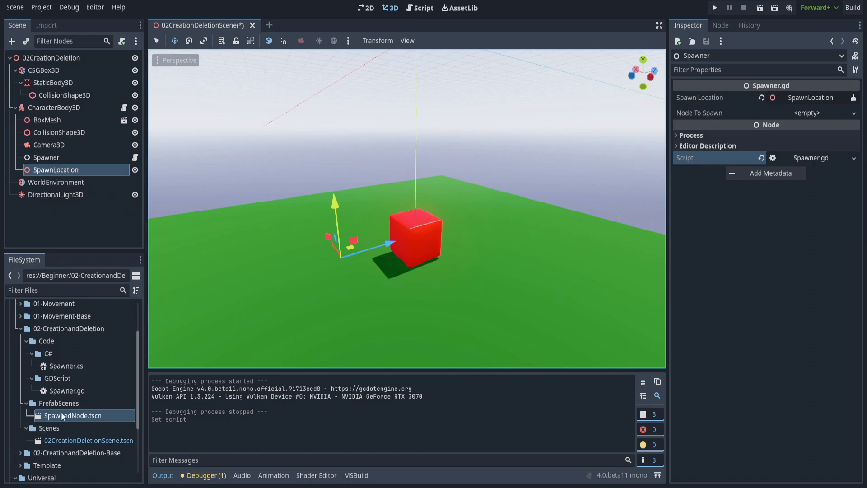
# Step: Assign SpawnedNode.tscn as Node To Spawn, then switch the Spawner back to Spawner.cs
pyautogui.click(714, 8)
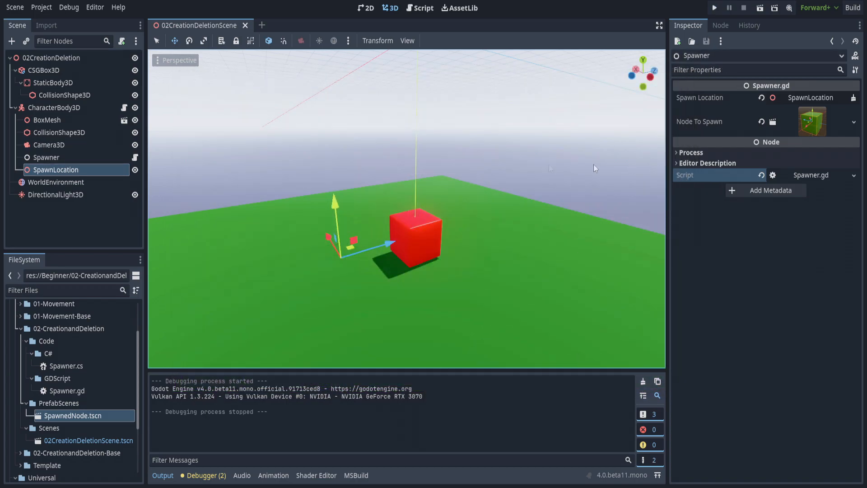
pyautogui.click(854, 174)
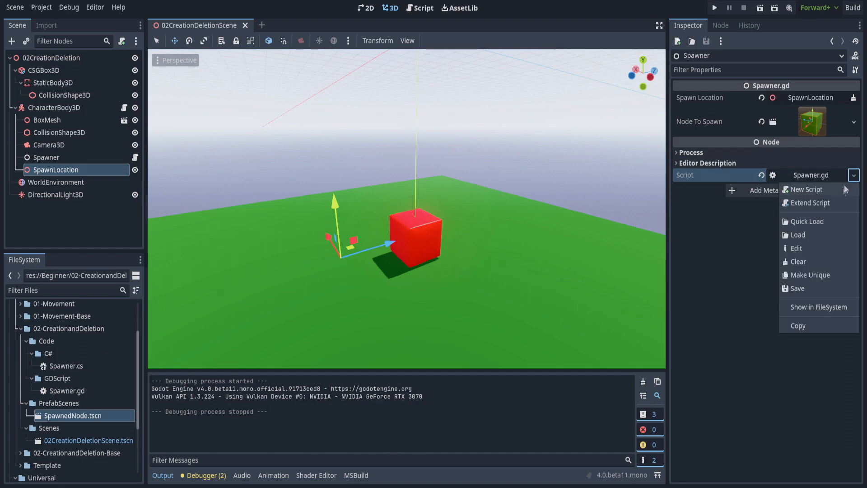
pyautogui.click(805, 222)
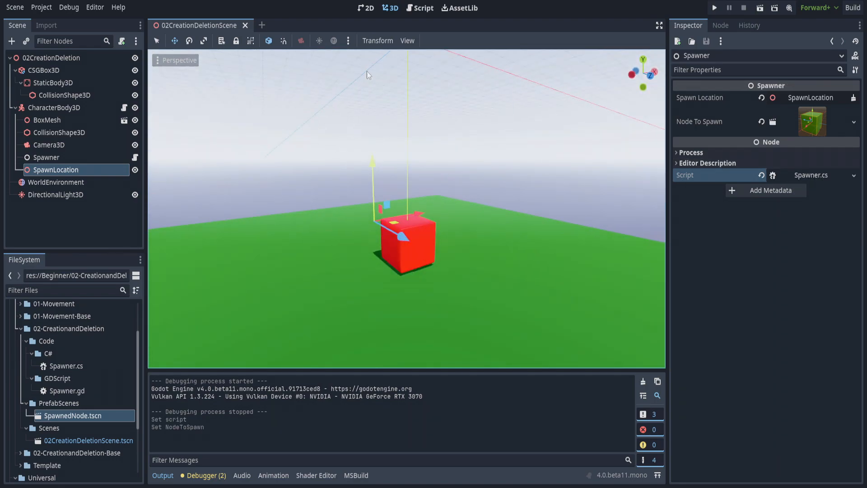
# Step: Declare a spawnedNodes array in the spawner script and append each spawnedNode after spawning
pyautogui.click(202, 8)
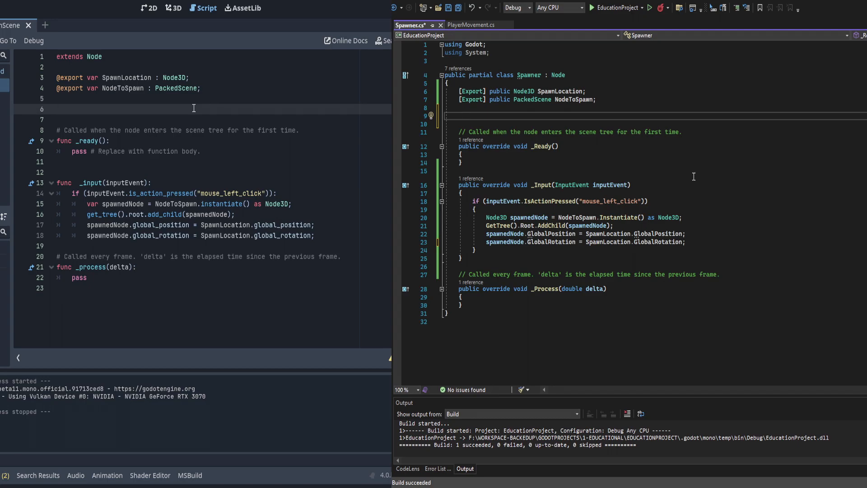
pyautogui.write('var spawnedNodes : Array;')
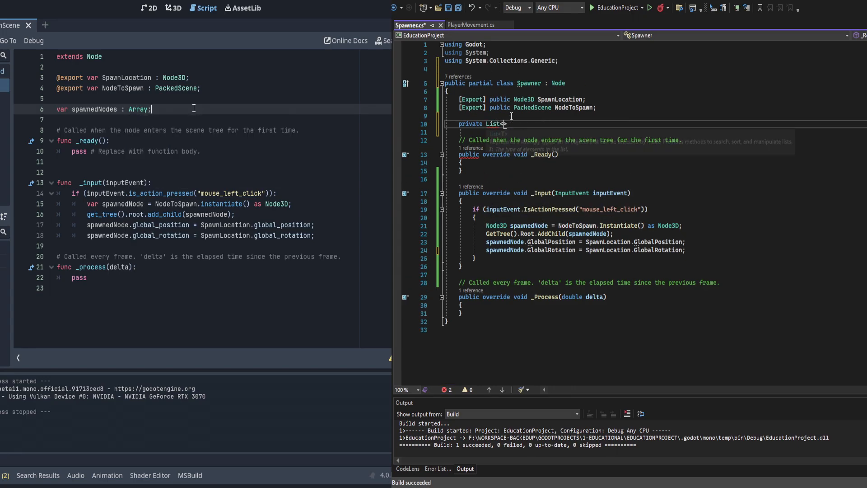
pyautogui.write('no')
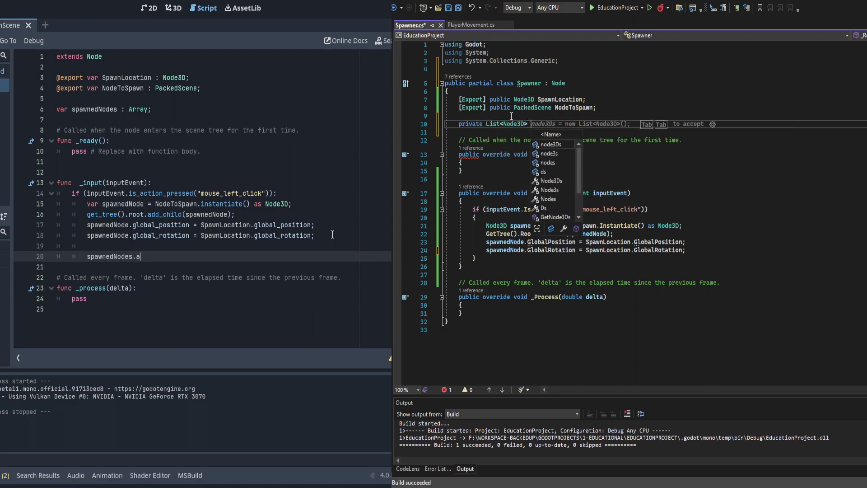
pyautogui.write('append(spawnedNode);')
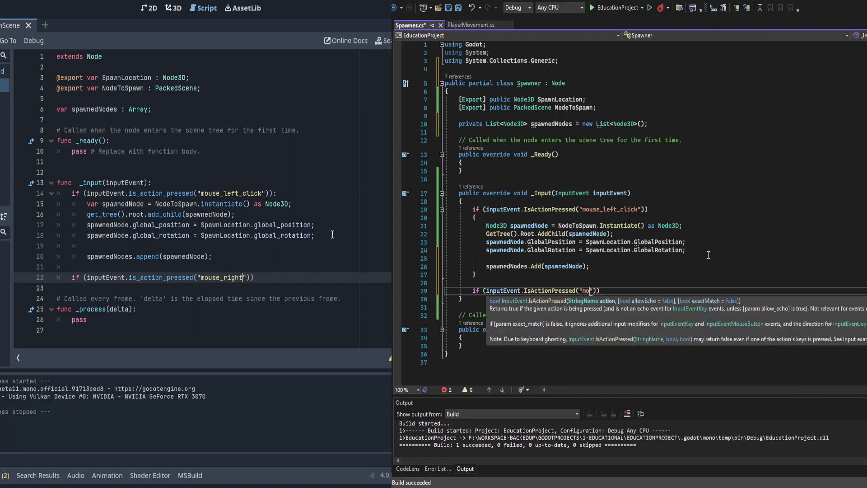
# Step: Add a mouse_right_click branch that loops over spawnedNodes calling queue_free on each node
pyautogui.write('_click')
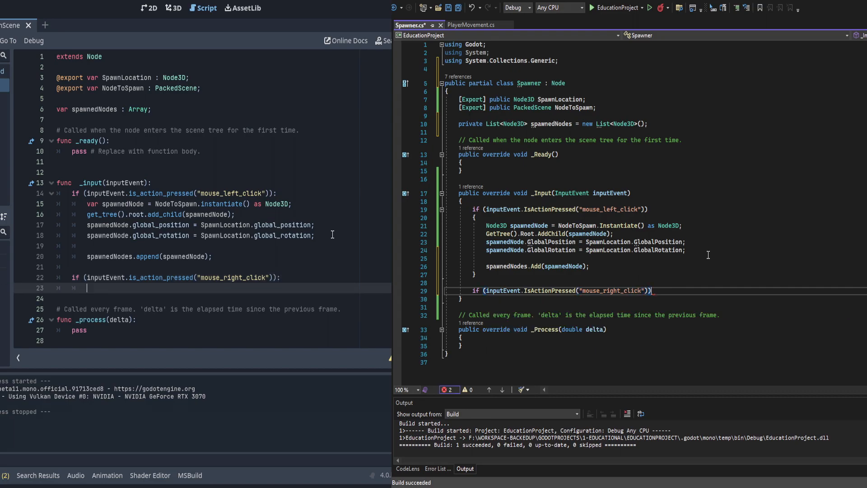
pyautogui.write('for node in spawnedNodes')
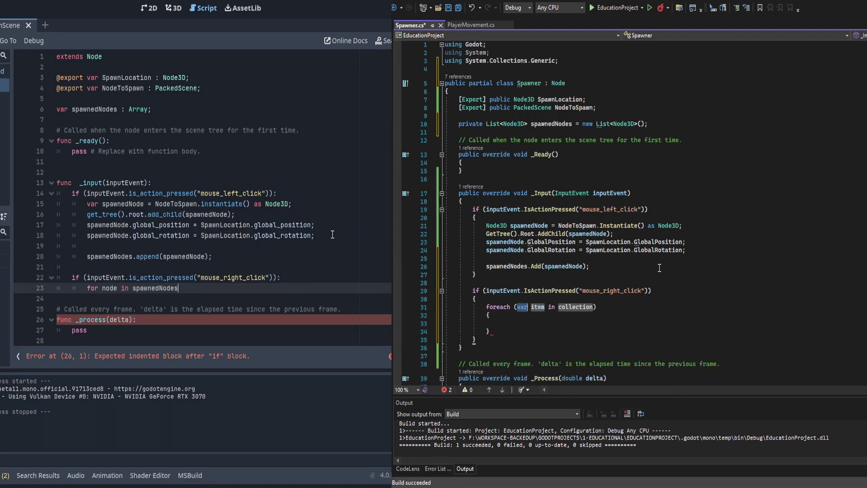
pyautogui.press('enter')
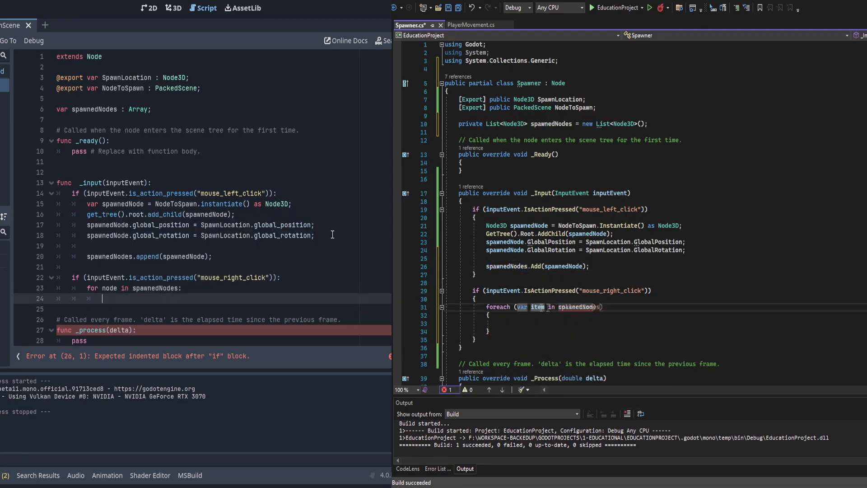
pyautogui.write('node.queue_')
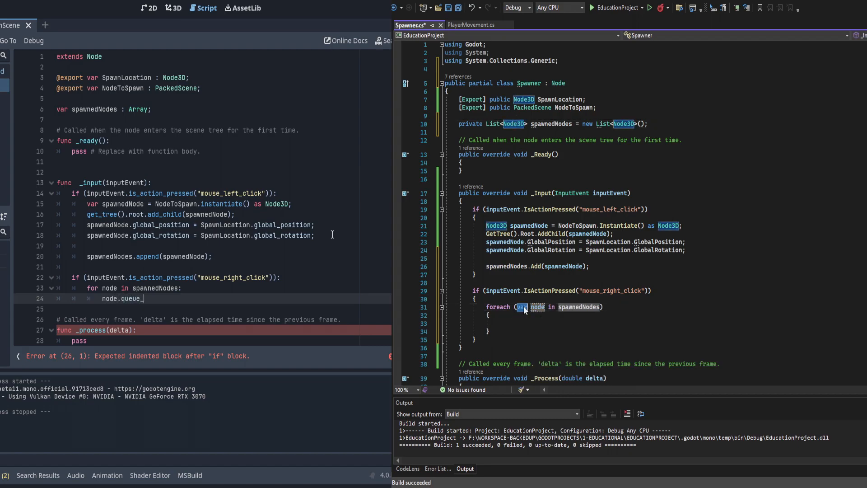
pyautogui.write('free();')
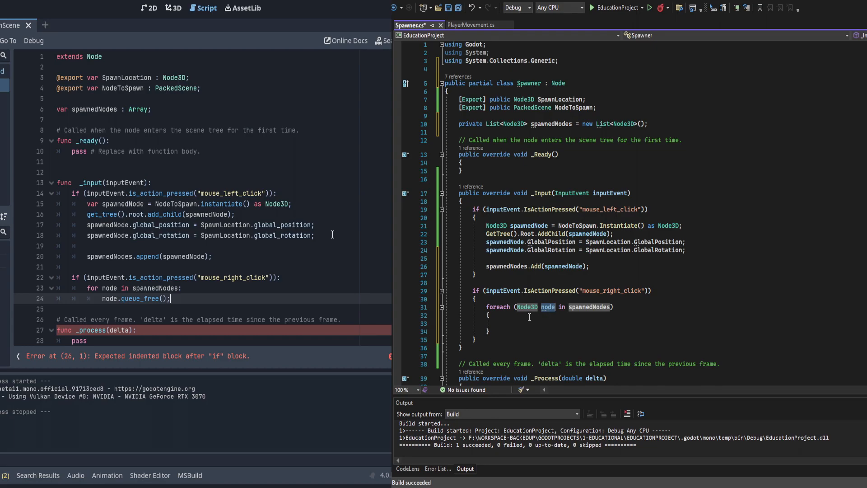
# Step: Clear the spawnedNodes collection after freeing, in both Spawner scripts, and return to the 3D scene
pyautogui.write('node')
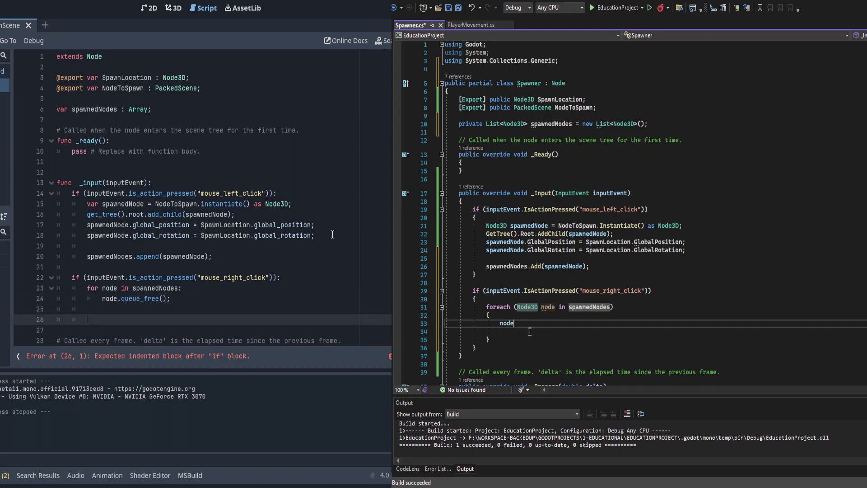
pyautogui.write('spawnedNodes')
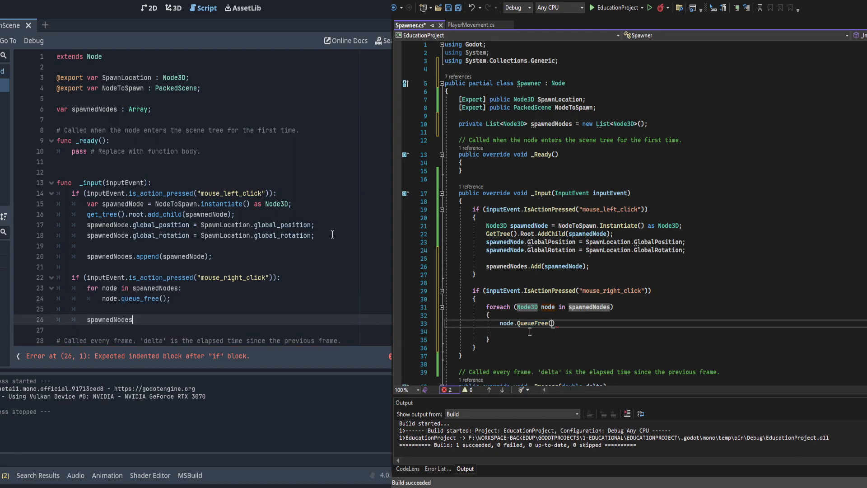
pyautogui.write('.clear()')
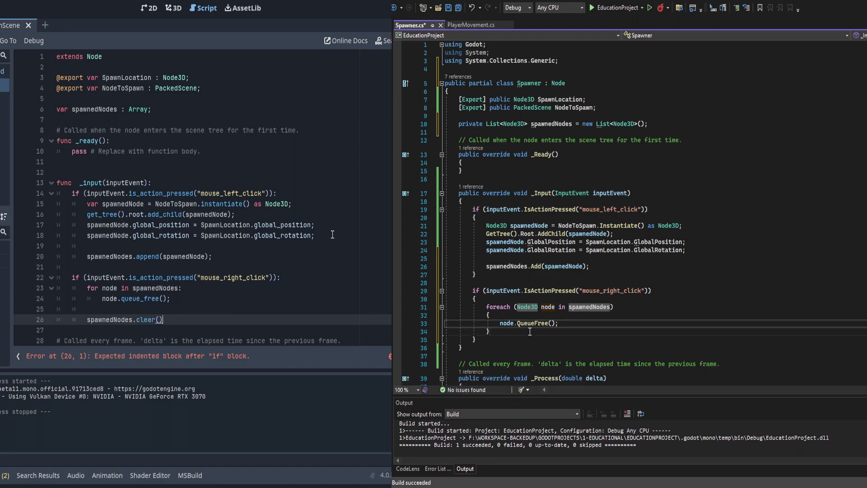
pyautogui.write('spawnedNodes.Clear(')
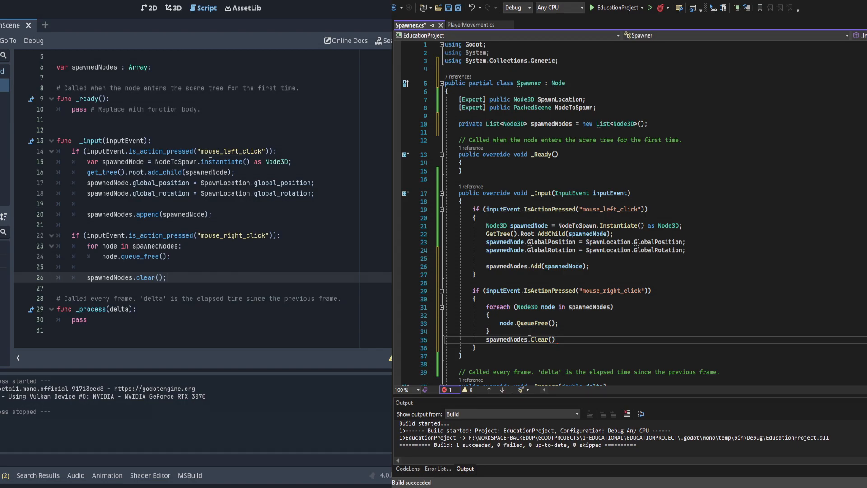
pyautogui.click(390, 8)
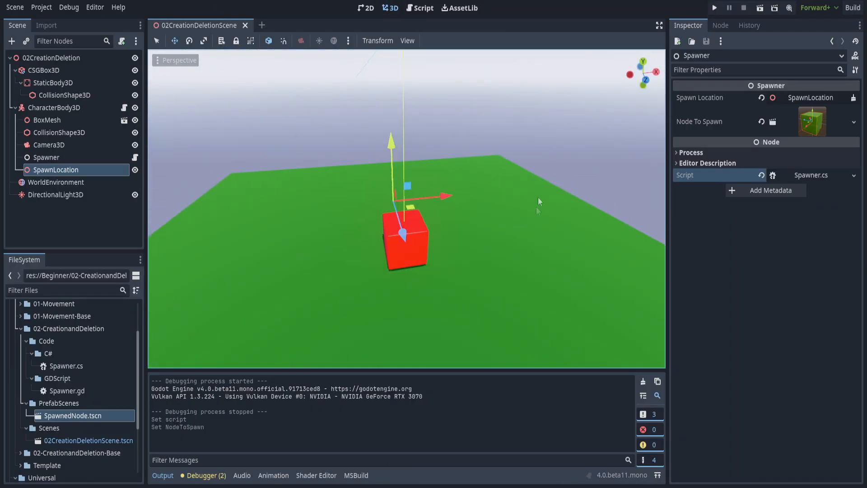
# Step: Switch back to Spawner.cs in Visual Studio to continue editing
pyautogui.click(714, 8)
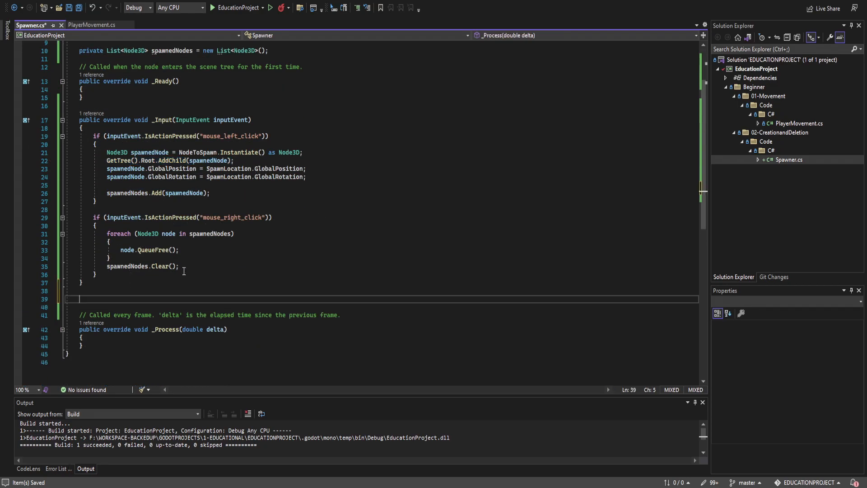
# Step: Add a private CompletePosition(Node3D spawnedNode) method holding the position and rotation setup
pyautogui.write('private void')
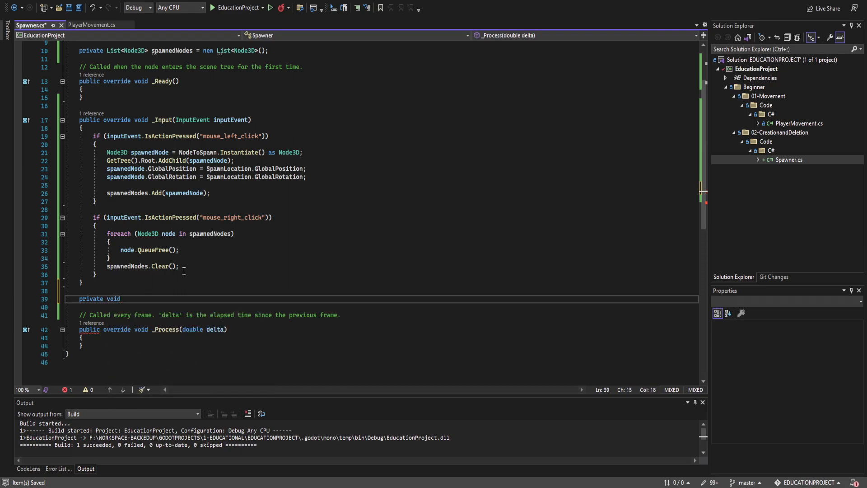
pyautogui.write('CompletePosition()')
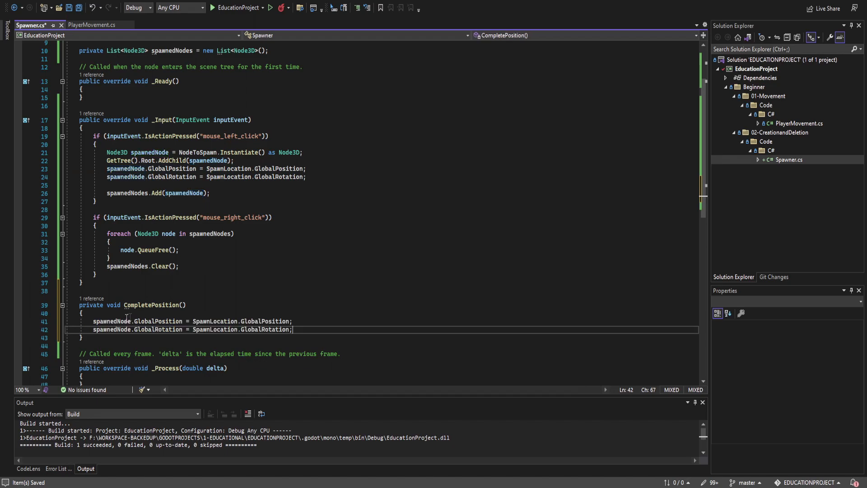
pyautogui.click(172, 305)
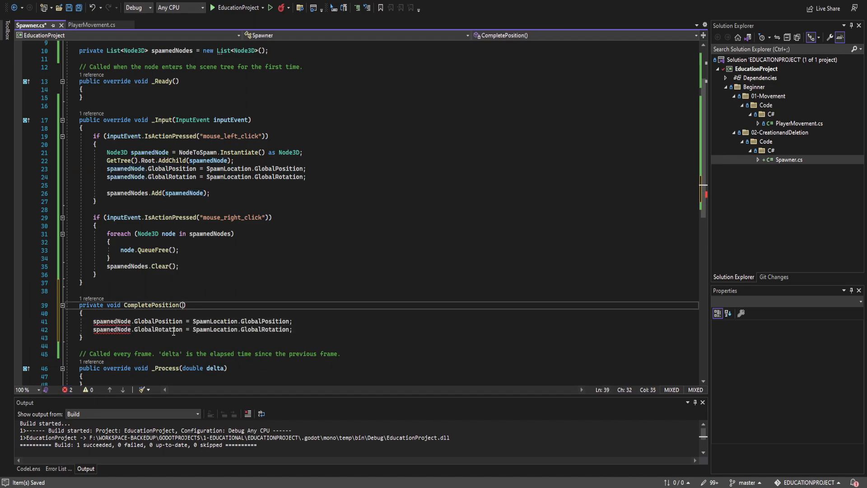
pyautogui.write('Node3D spawnedNode')
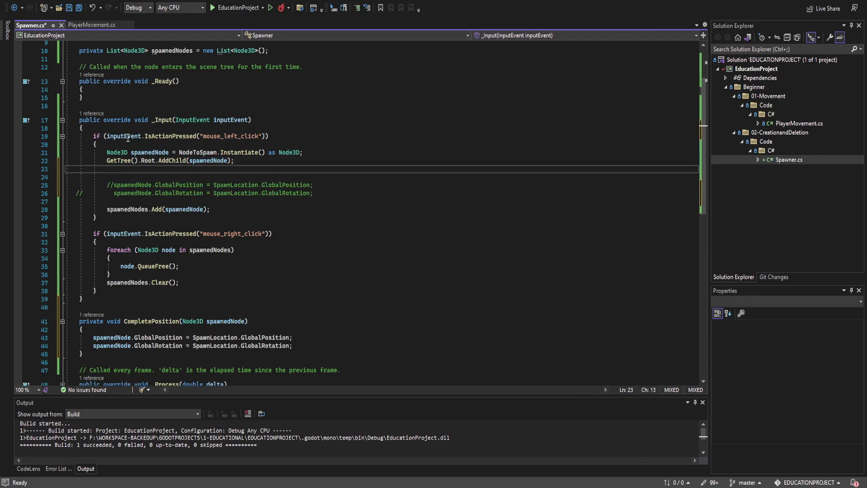
# Step: Call CallDeferred("CompletePosition", spawnedNode) after AddChild and save Spawner.cs
pyautogui.write('CallDeferred')
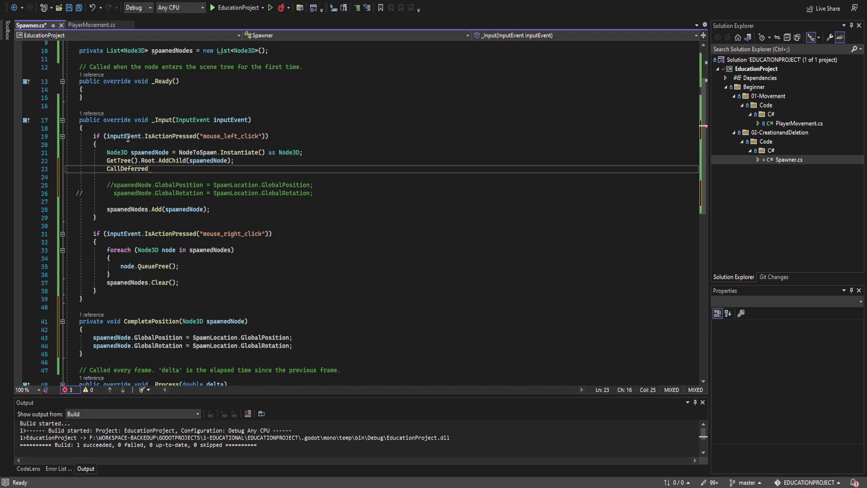
pyautogui.write('("')
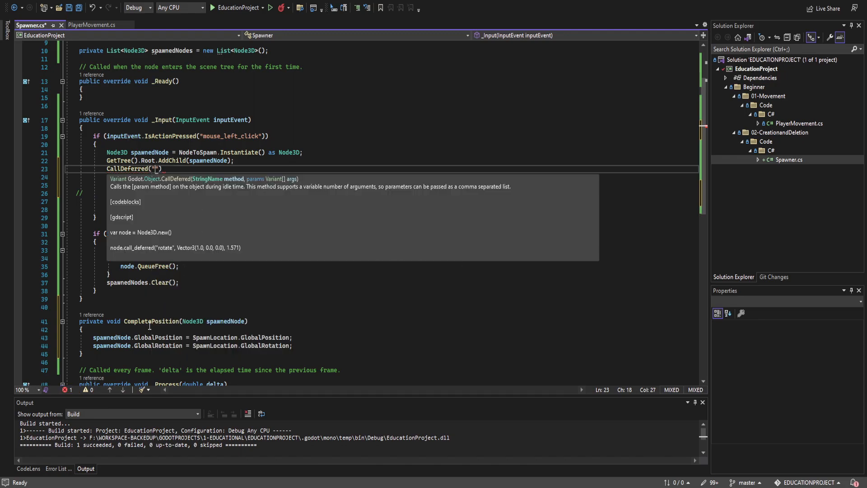
pyautogui.write('"CompletePosition", spawnedNode')
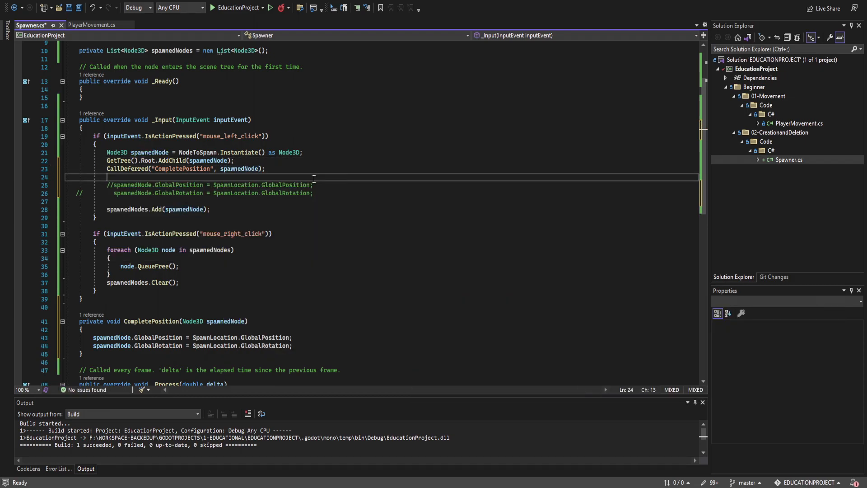
pyautogui.press('ctrl+s')
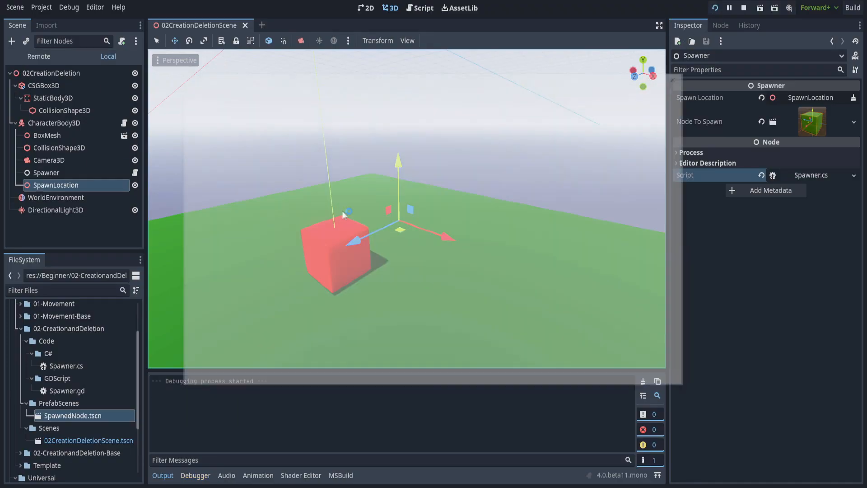
pyautogui.click(744, 7)
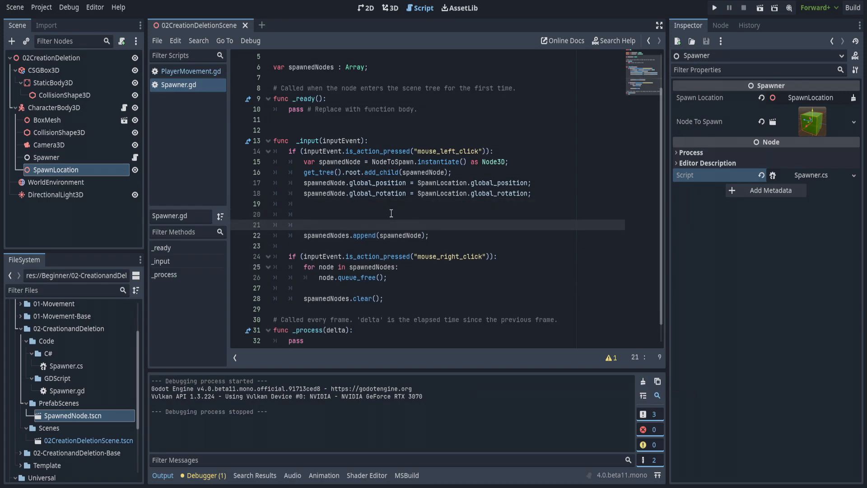
pyautogui.write('call_deferred("')
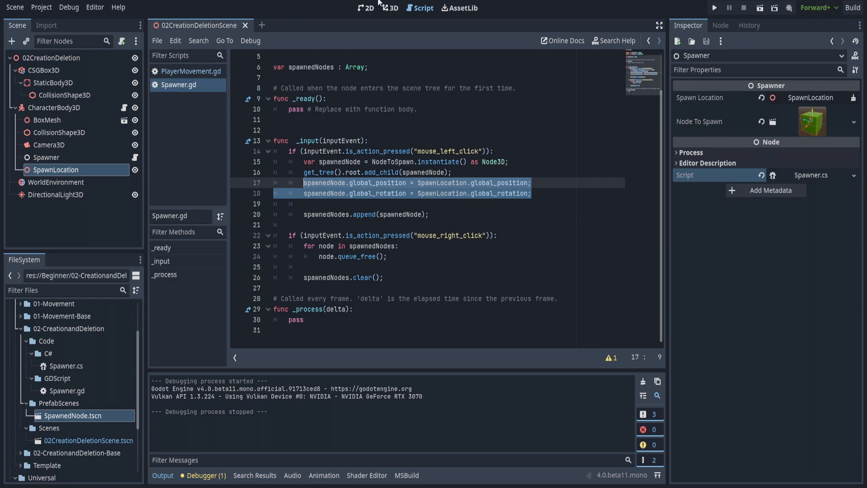
pyautogui.click(394, 8)
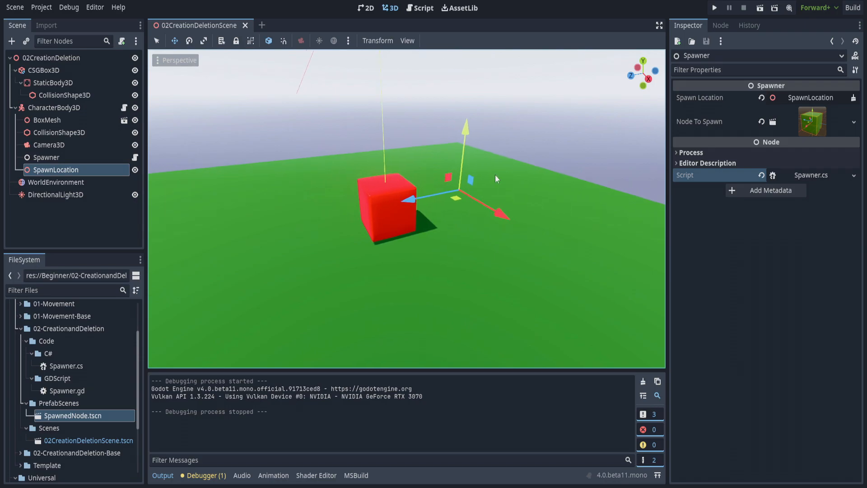
pyautogui.click(55, 107)
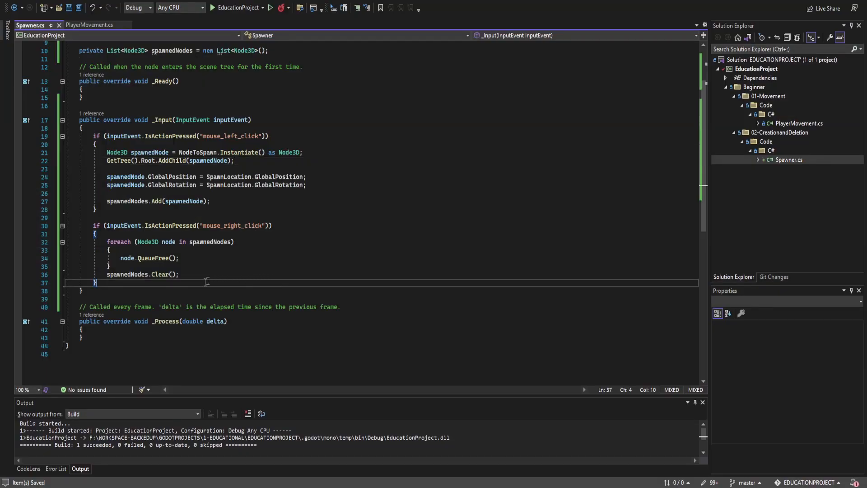
# Step: Copy the instantiate, AddChild, position, rotation and Add lines from _Input into _Process
pyautogui.click(150, 338)
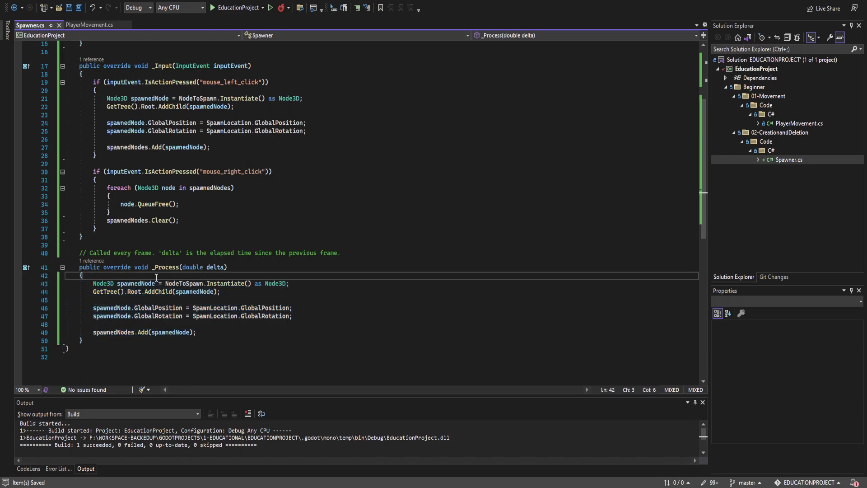
pyautogui.scroll(3)
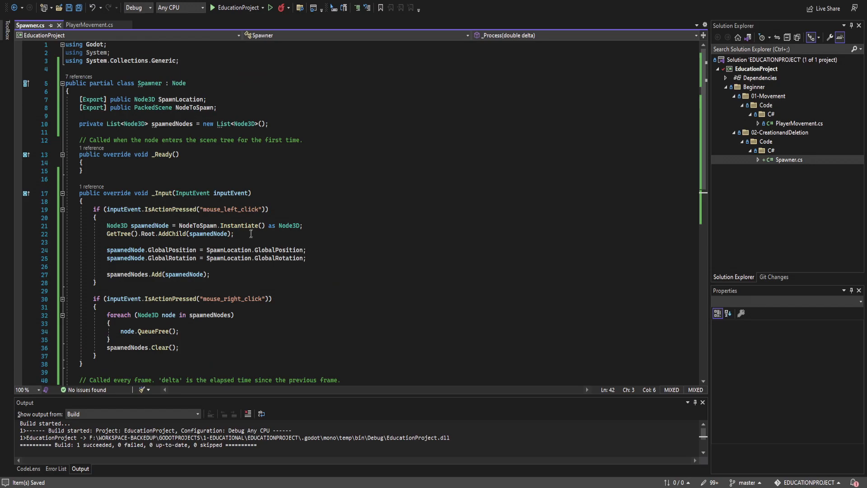
pyautogui.moveTo(278, 220)
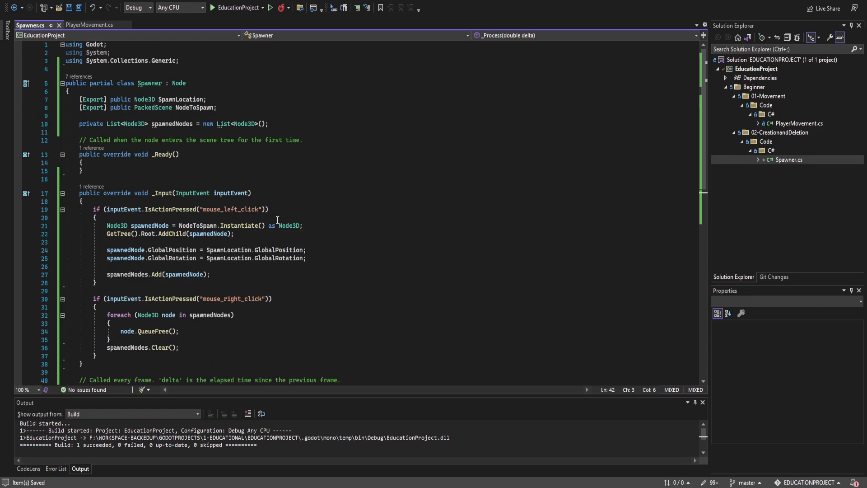
pyautogui.scroll(-3)
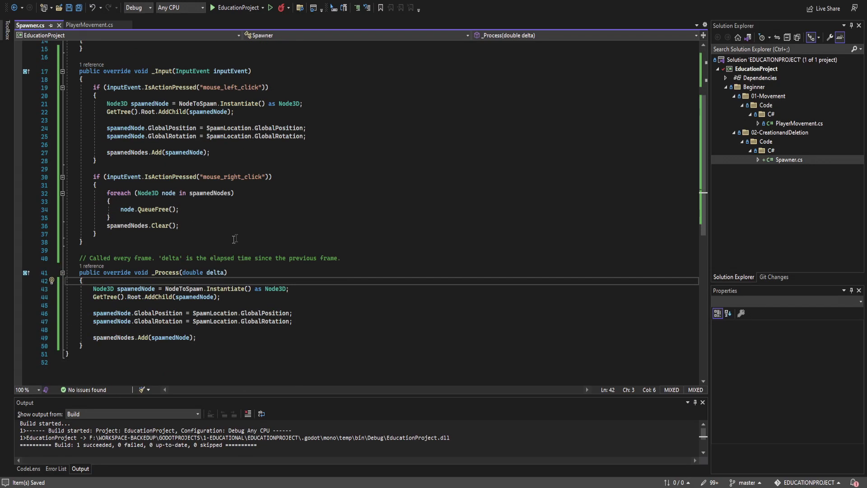
pyautogui.moveTo(226, 225)
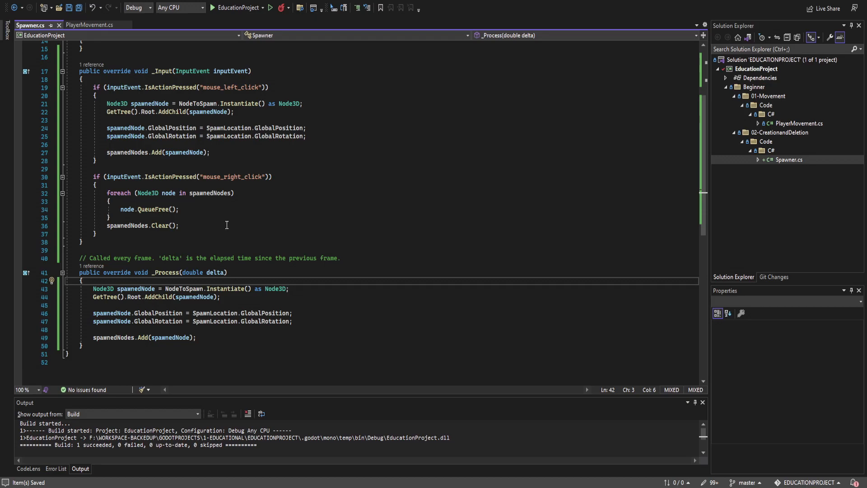
pyautogui.moveTo(206, 242)
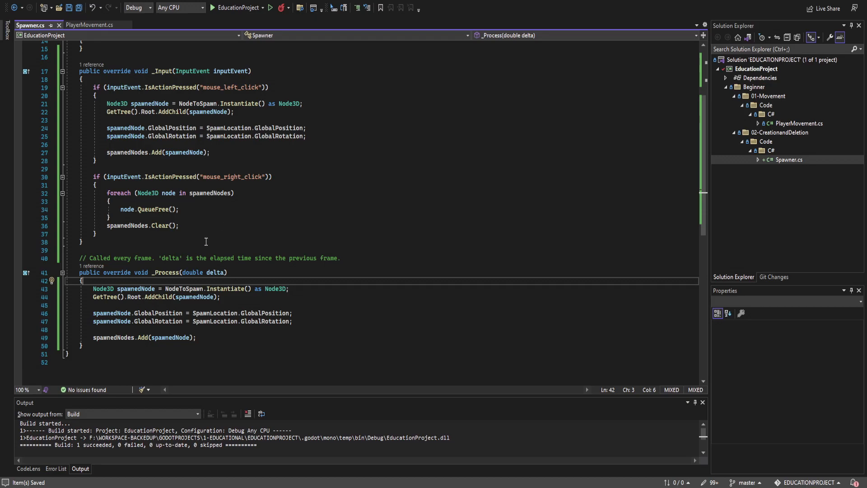
pyautogui.moveTo(163, 246)
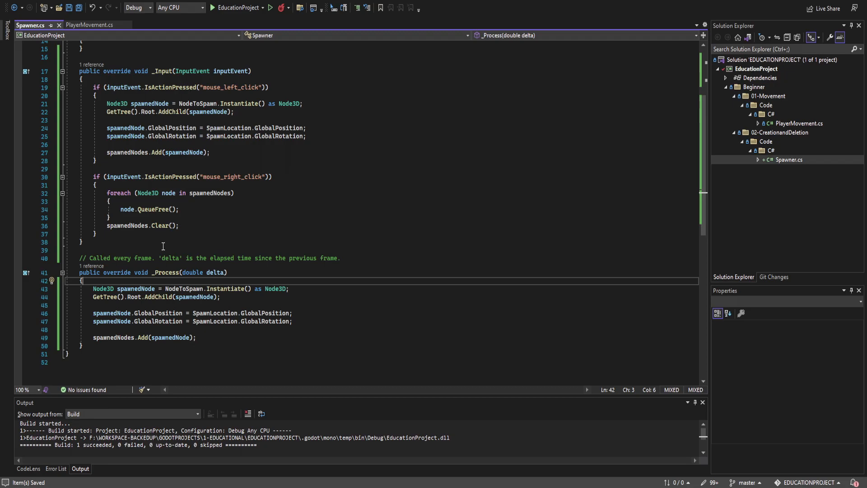
pyautogui.moveTo(296, 289)
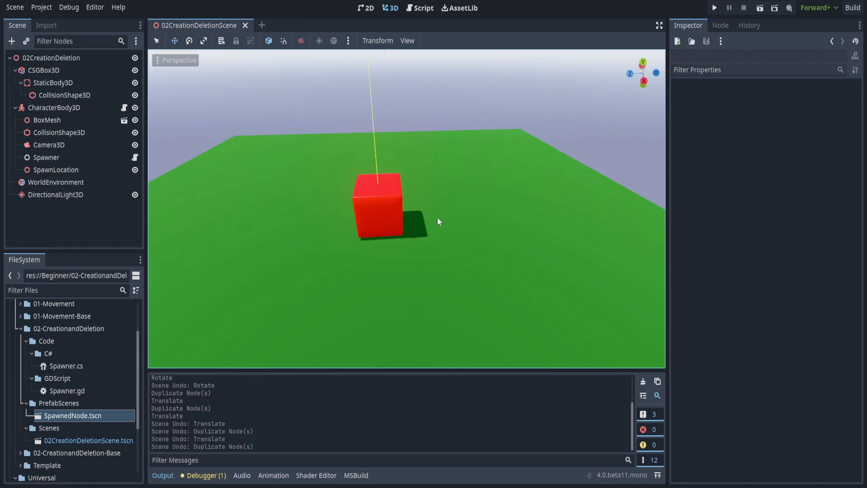
pyautogui.moveTo(324, 136)
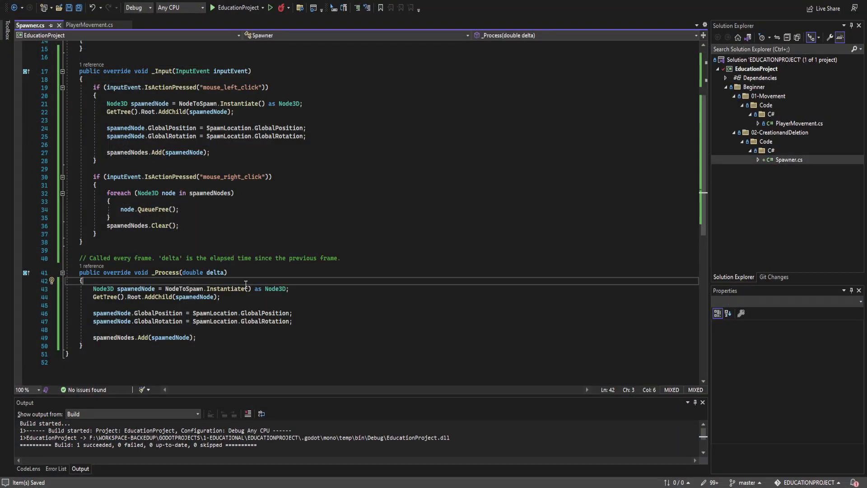
pyautogui.press('Enter')
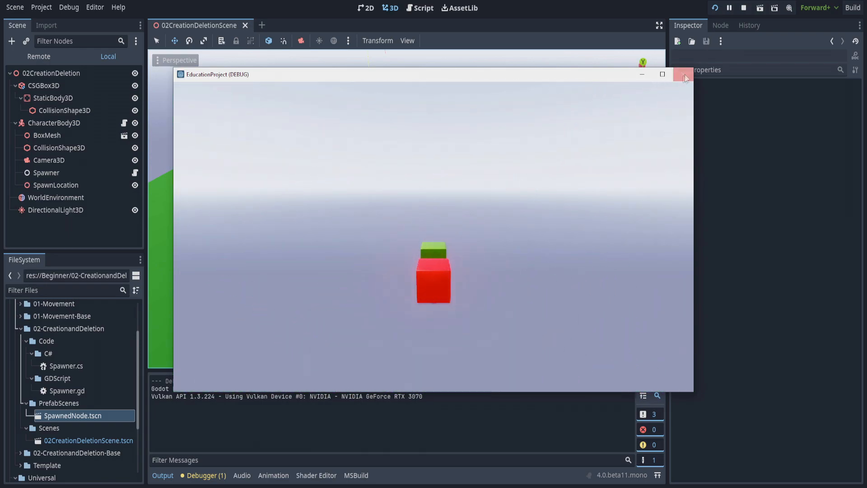
pyautogui.click(685, 75)
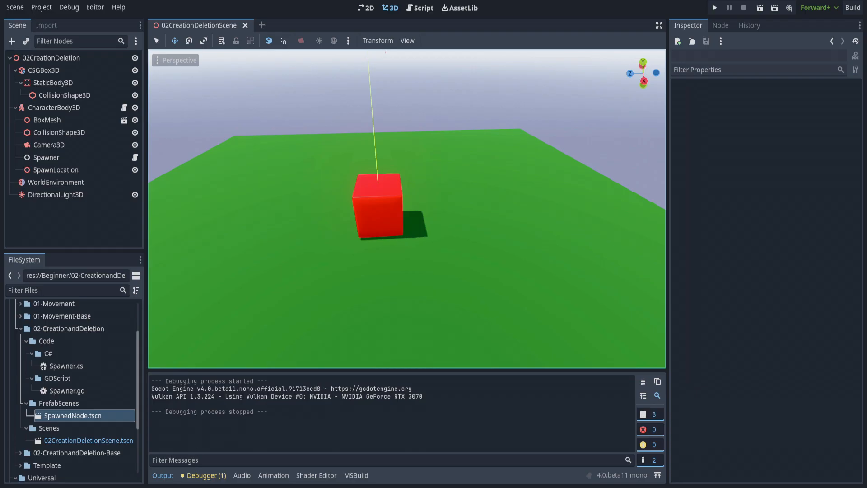